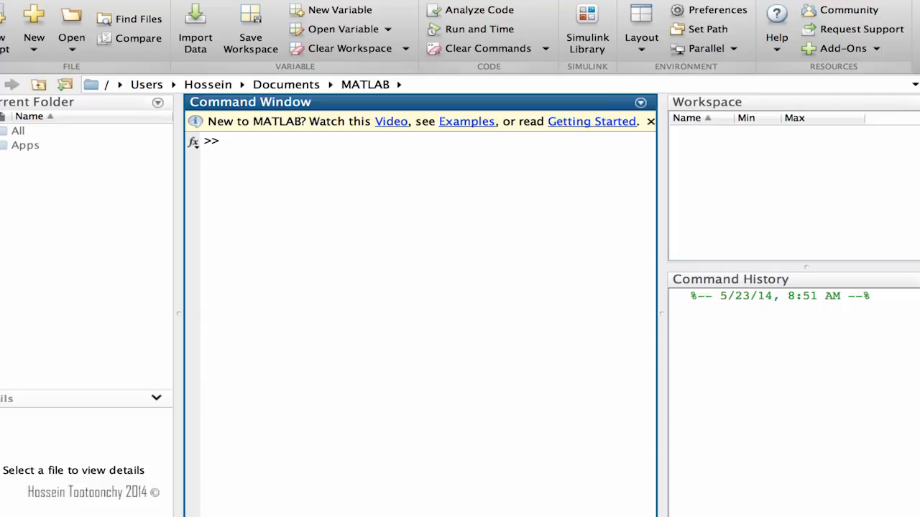
Try the invalid 5! expression in the Command Window and see it fail
{"action": "left_click", "coordinate": [225, 141]}
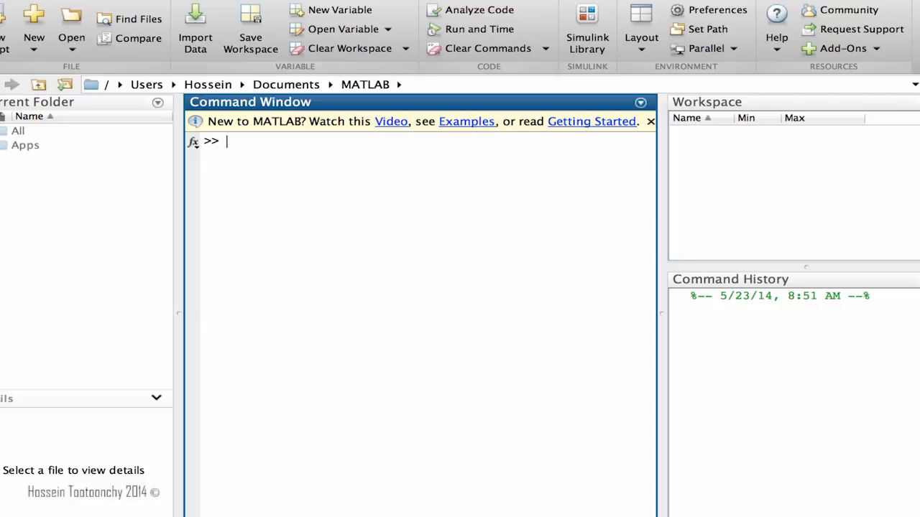
{"action": "mouse_move", "coordinate": [353, 379]}
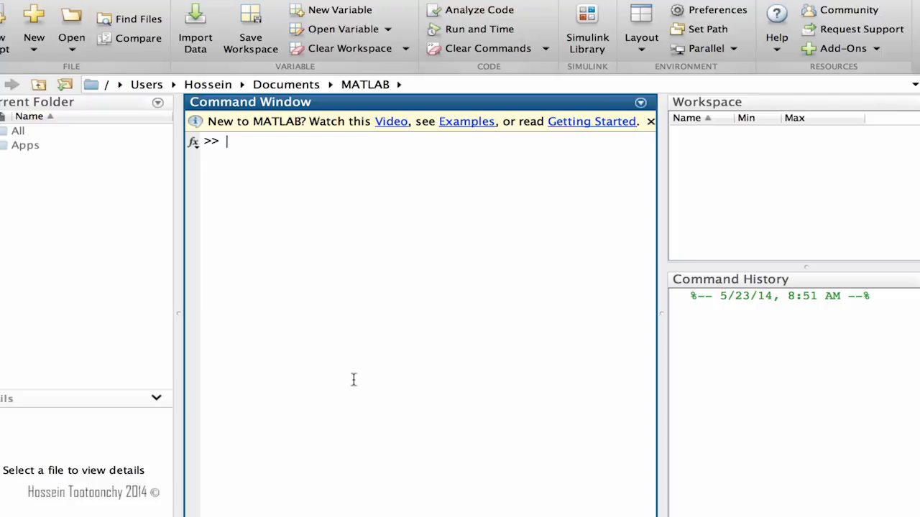
{"action": "type", "text": "!"}
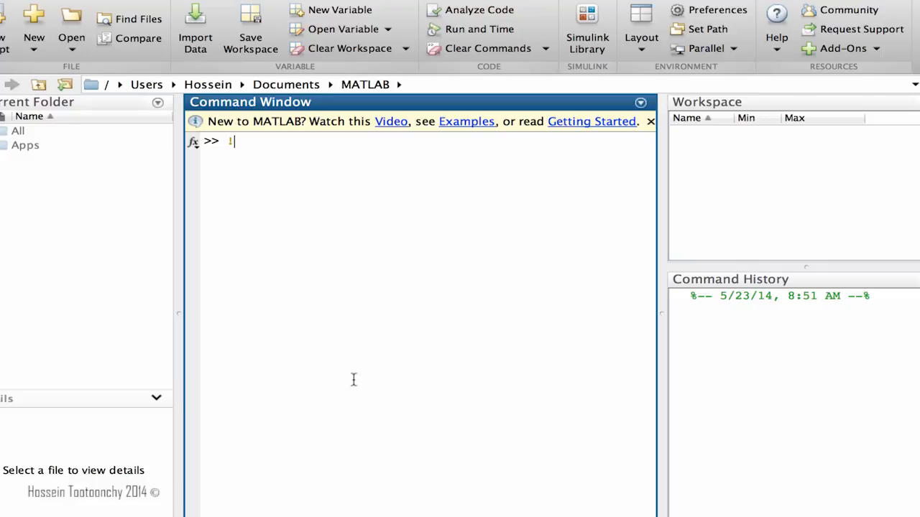
{"action": "key", "text": "Backspace"}
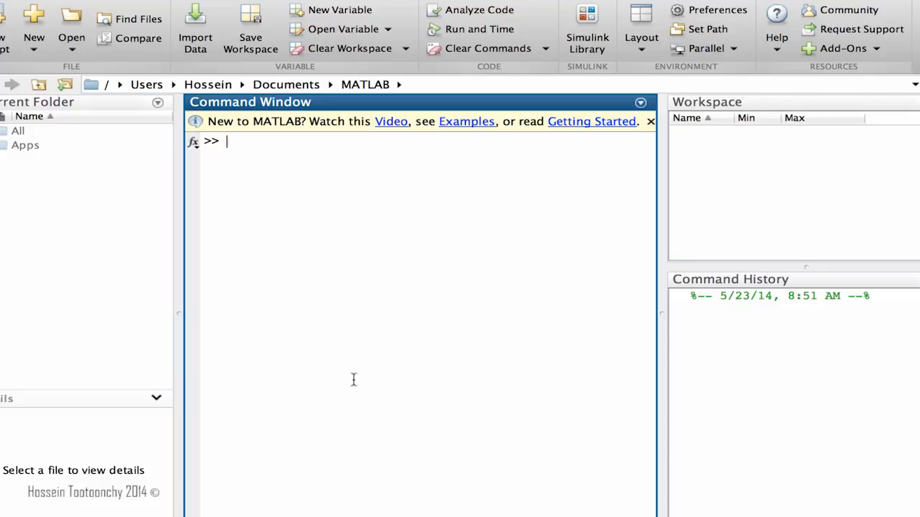
{"action": "type", "text": "5!"}
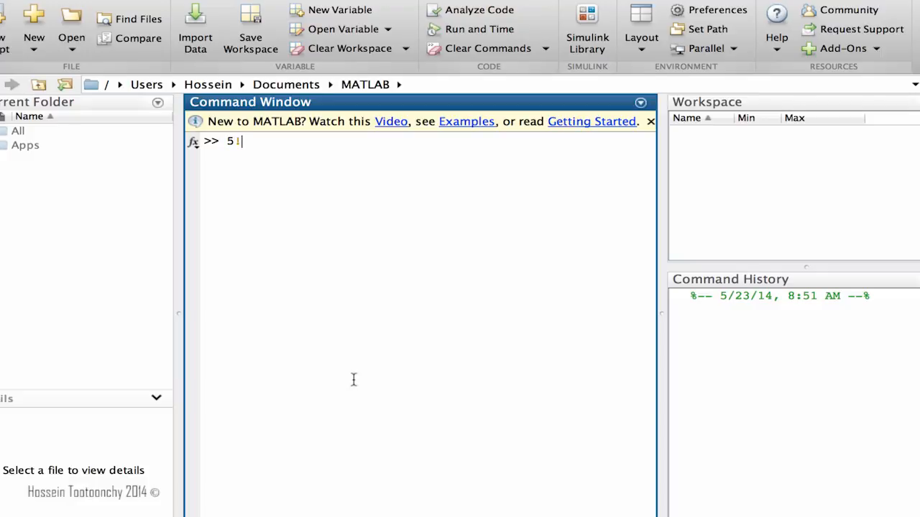
{"action": "key", "text": "enter"}
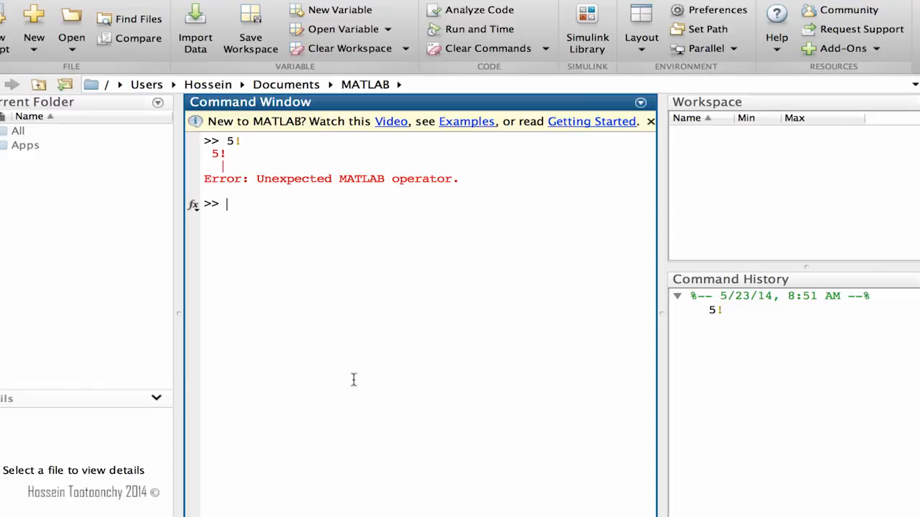
Compute factorial(3) = 6 and factorial(6) = 720, then clear the window with clc
{"action": "type", "text": "factoria"}
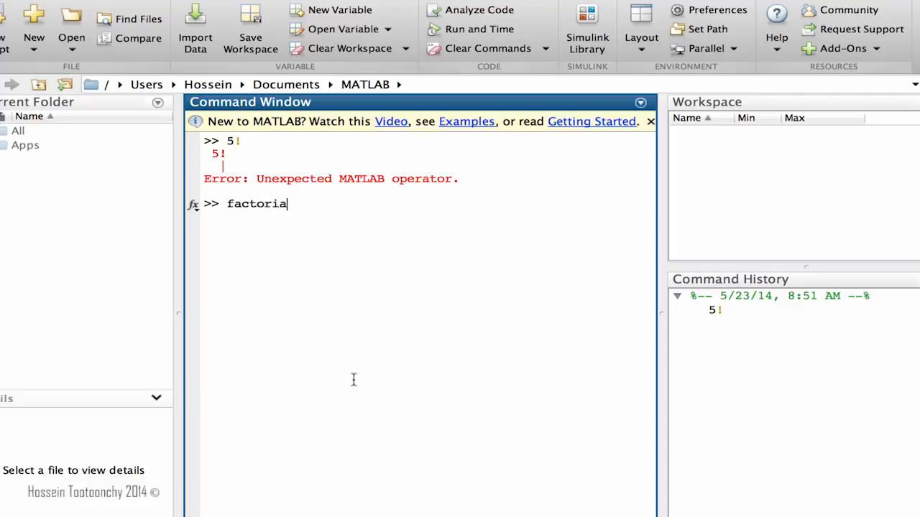
{"action": "type", "text": "l("}
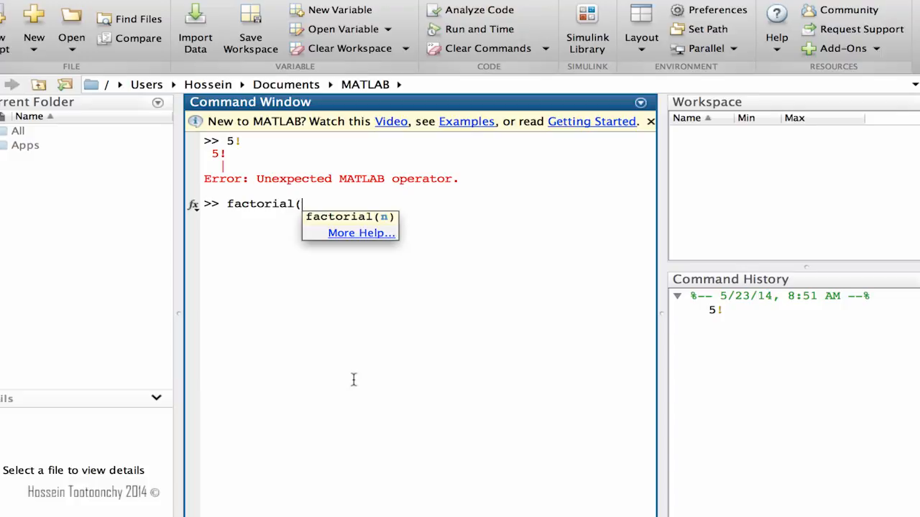
{"action": "type", "text": "3"}
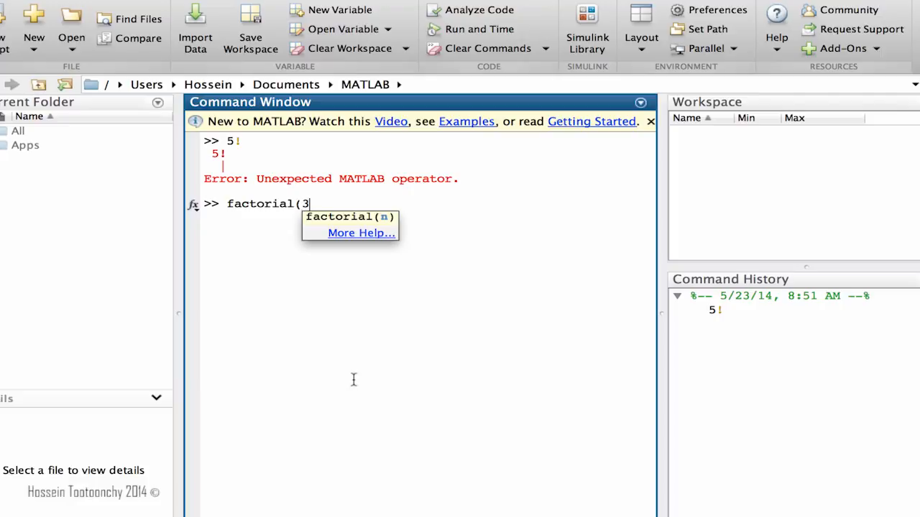
{"action": "type", "text": ")"}
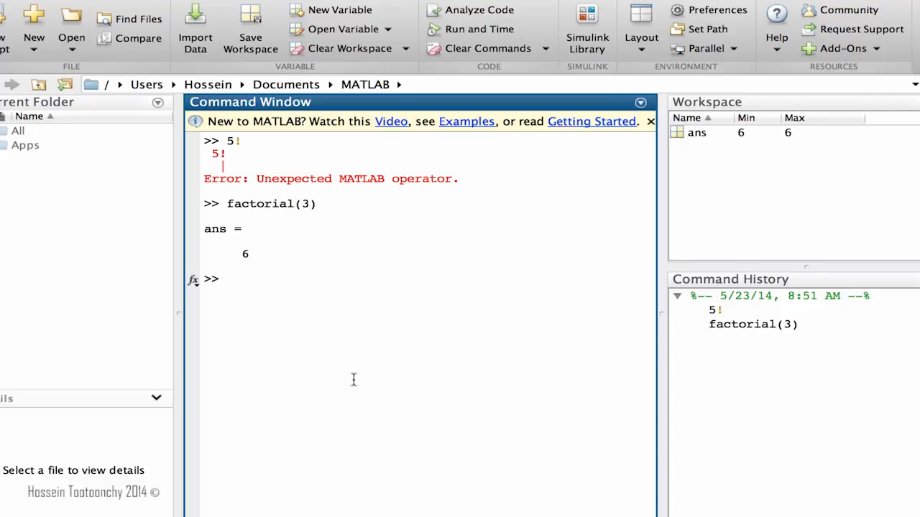
{"action": "type", "text": "factorial()"}
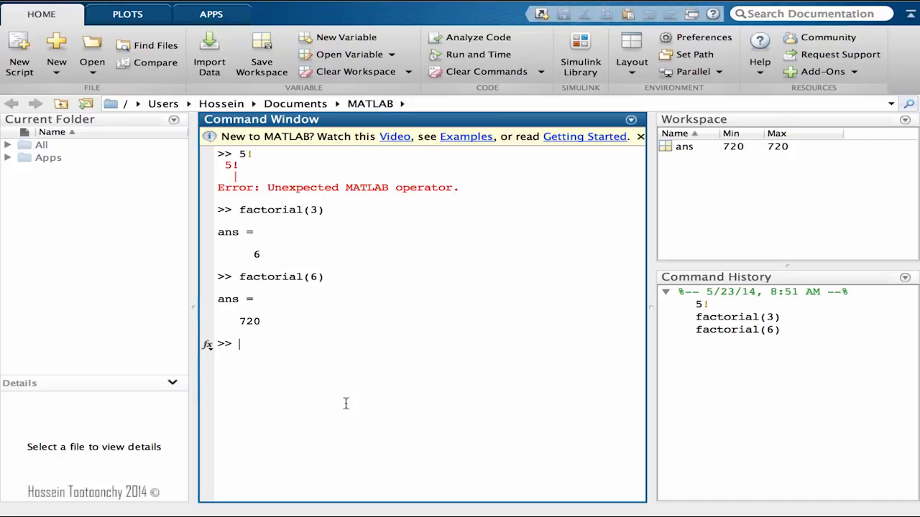
{"action": "type", "text": "clc"}
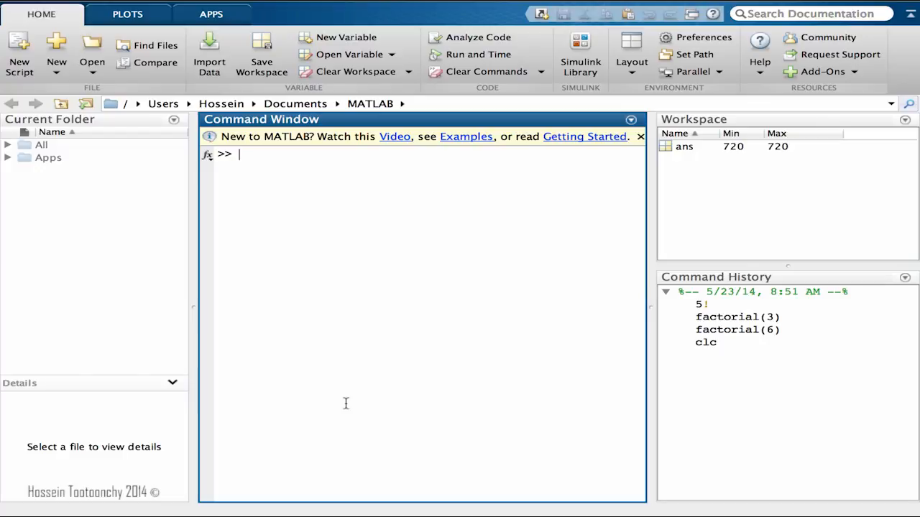
Compute sqrt(9), returning 3
{"action": "type", "text": "sq"}
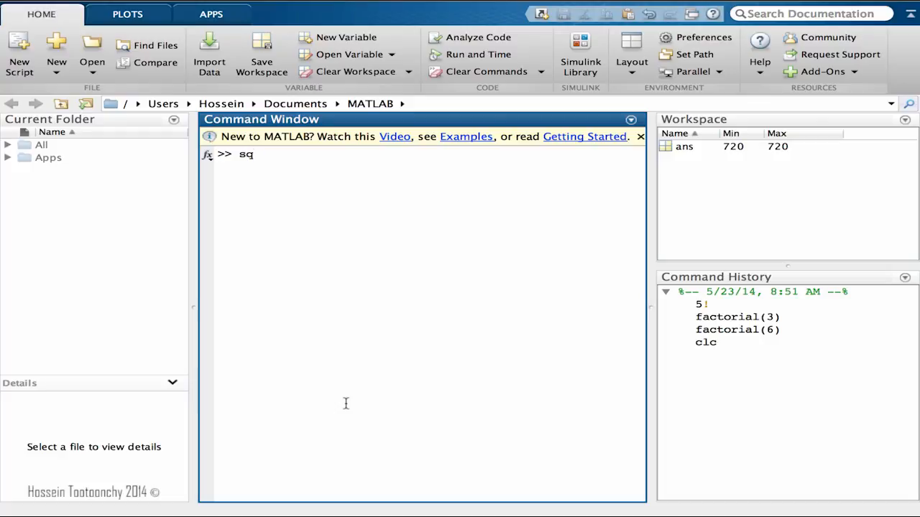
{"action": "type", "text": "rt"}
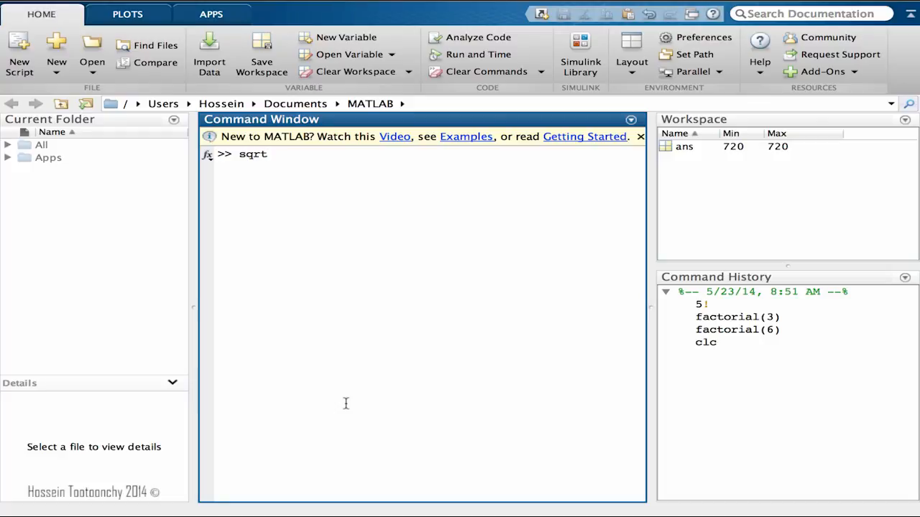
{"action": "type", "text": "(9)"}
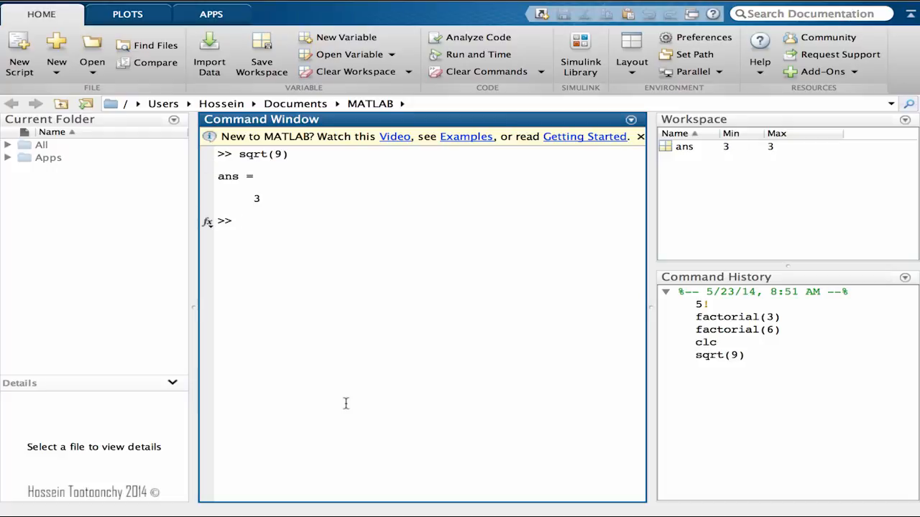
{"action": "type", "text": "sqrt(9)"}
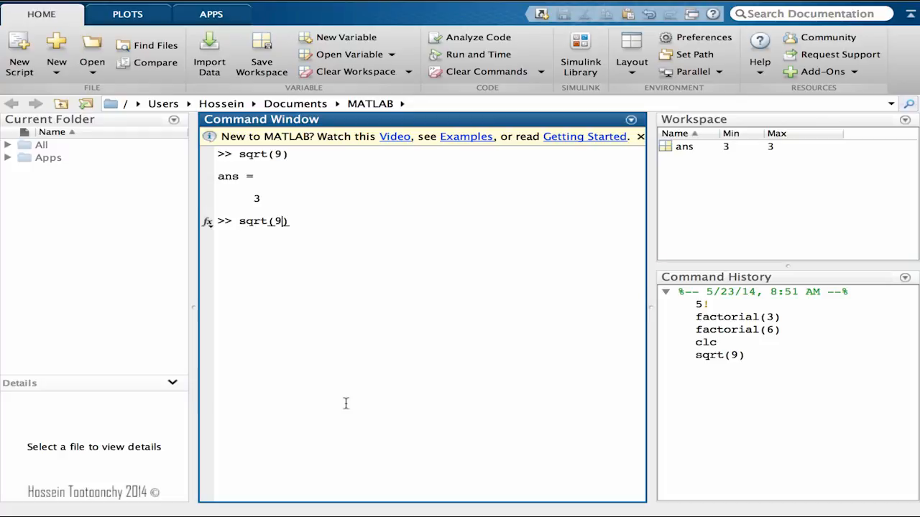
Compute sqrt(49) = 7 and sqrt(40) = 6.3246
{"action": "type", "text": "4"}
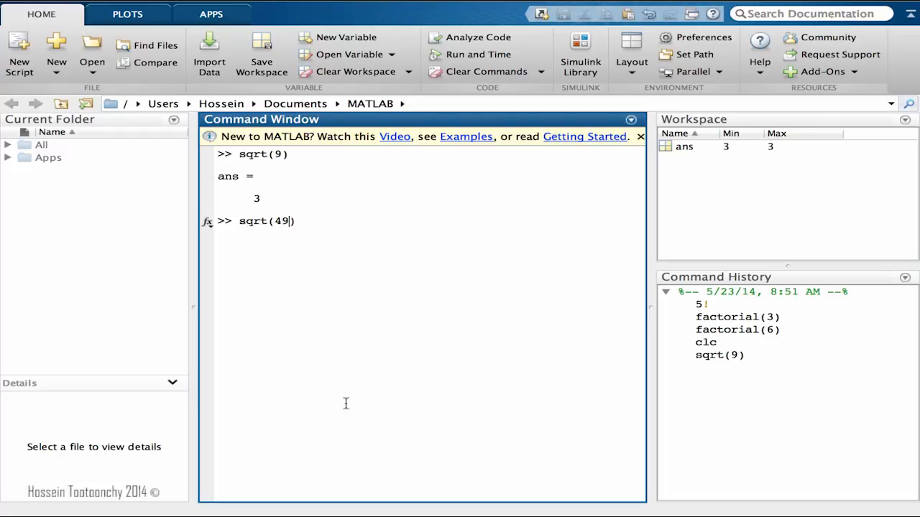
{"action": "key", "text": "enter"}
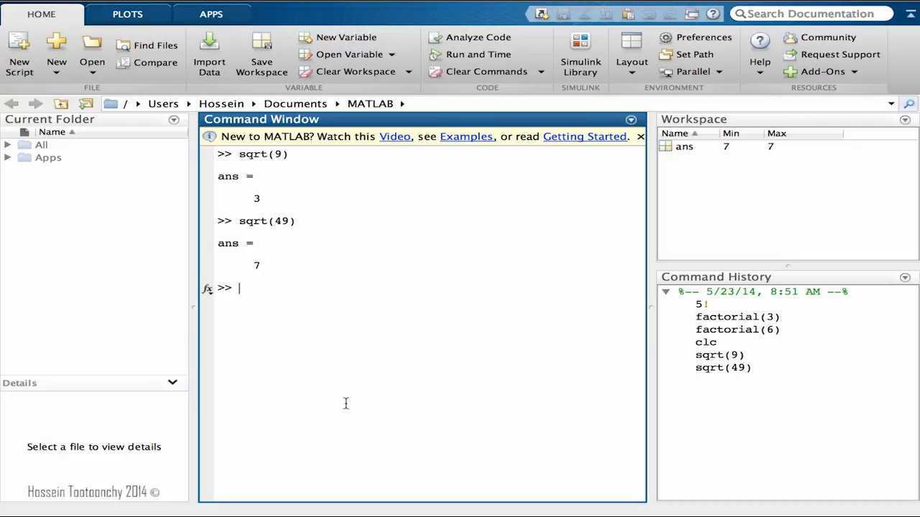
{"action": "type", "text": "sqrt(49)"}
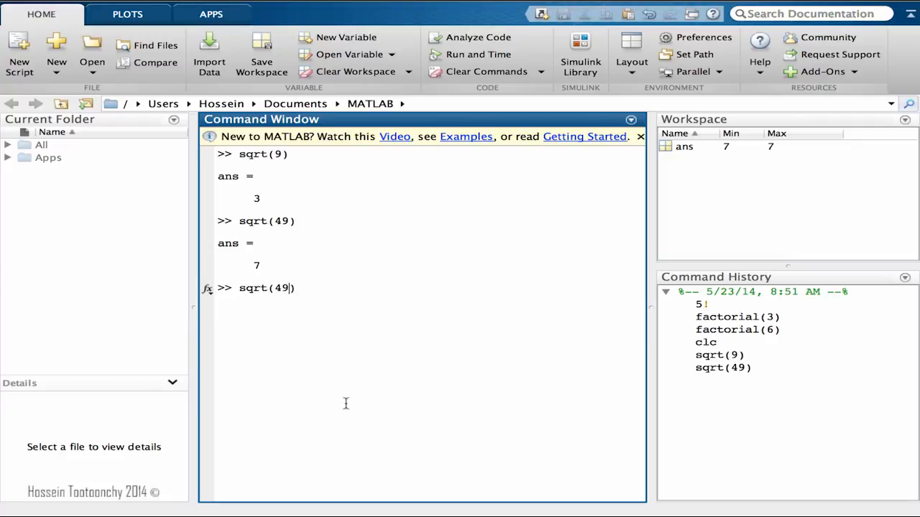
{"action": "type", "text": "0"}
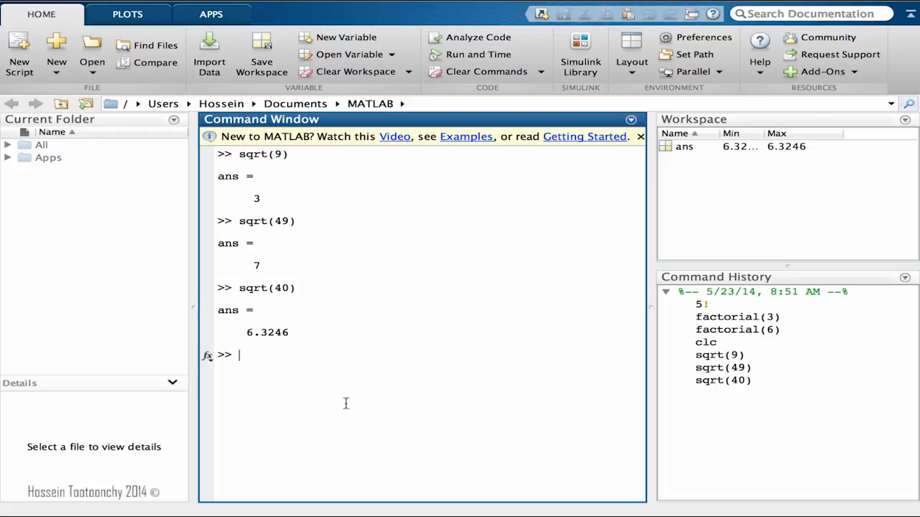
{"action": "type", "text": "9"}
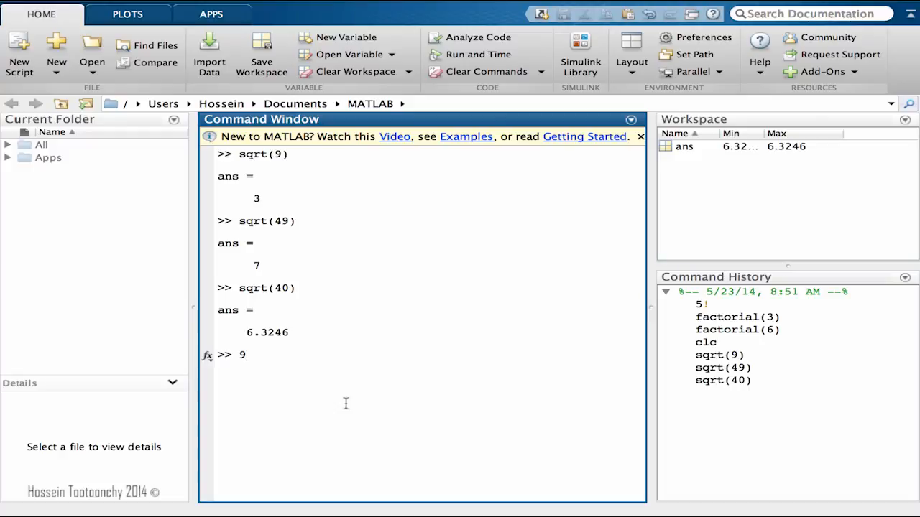
Compute square roots via the 1/2 power: 9^(1/2) = 3, 81^(1/2) = 9, 73^(1/2) = 8.5440
{"action": "type", "text": "^"}
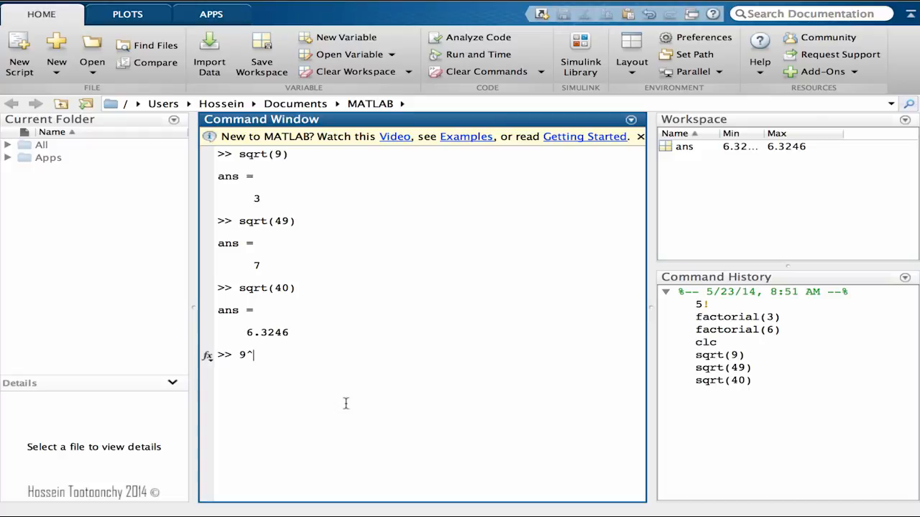
{"action": "type", "text": "(1/2)"}
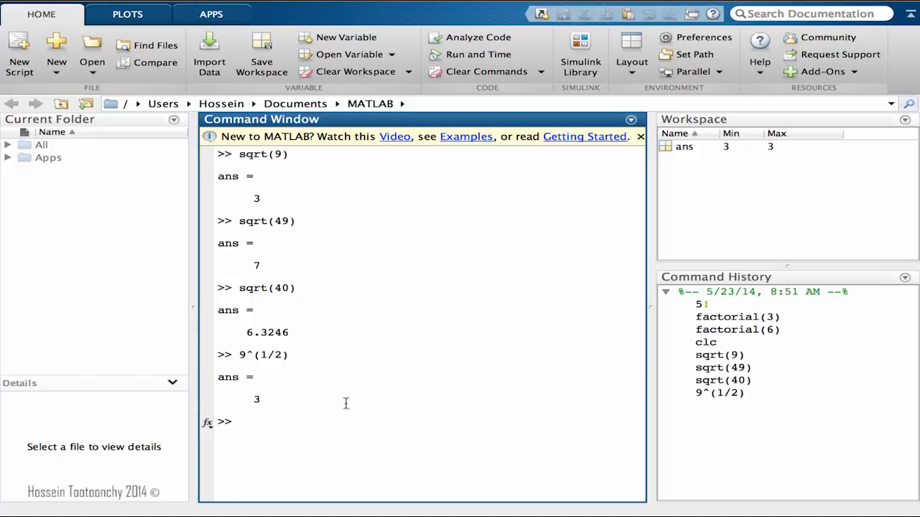
{"action": "type", "text": "9^(1/2)"}
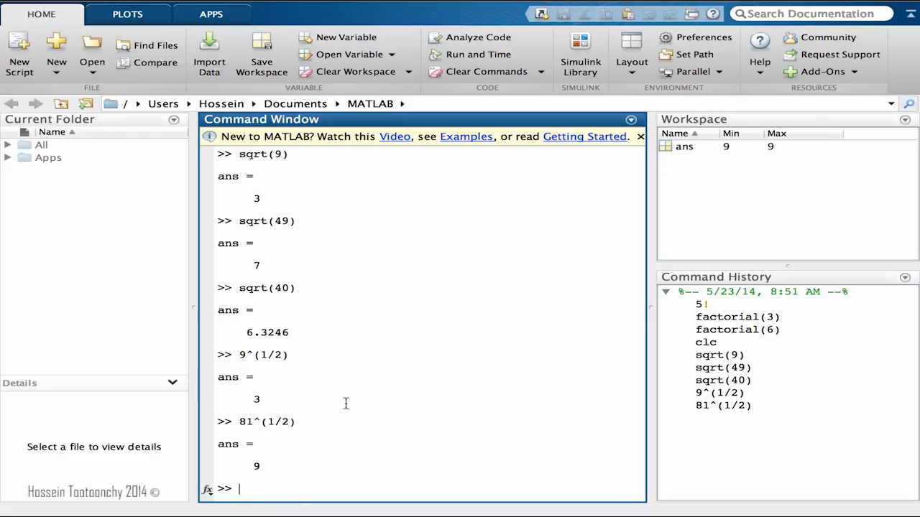
{"action": "type", "text": "81^(1/2)"}
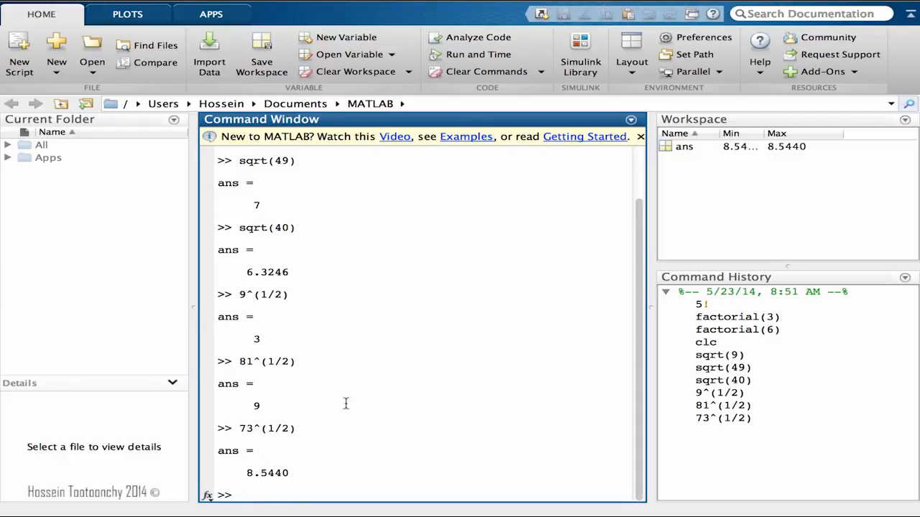
Compute sqrt(82) = 9.0554, then clear the Command Window with clc
{"action": "type", "text": "s"}
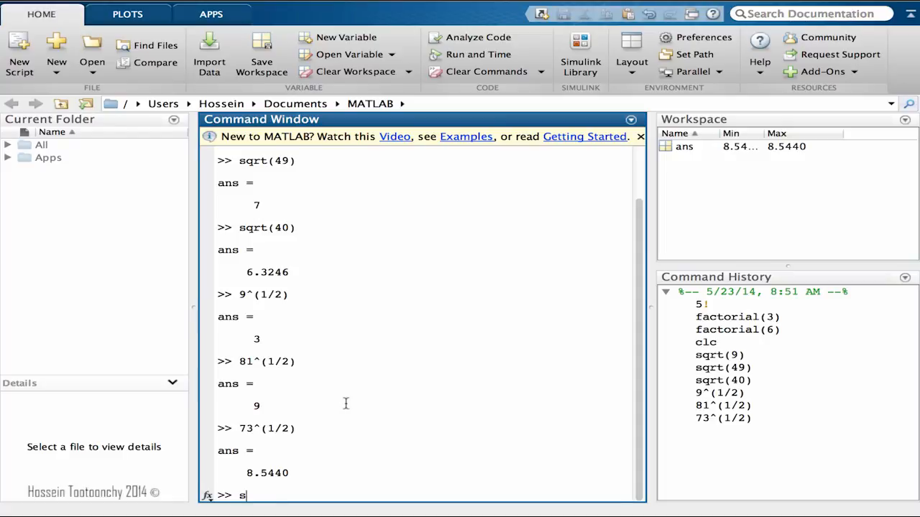
{"action": "type", "text": "qrt(82"}
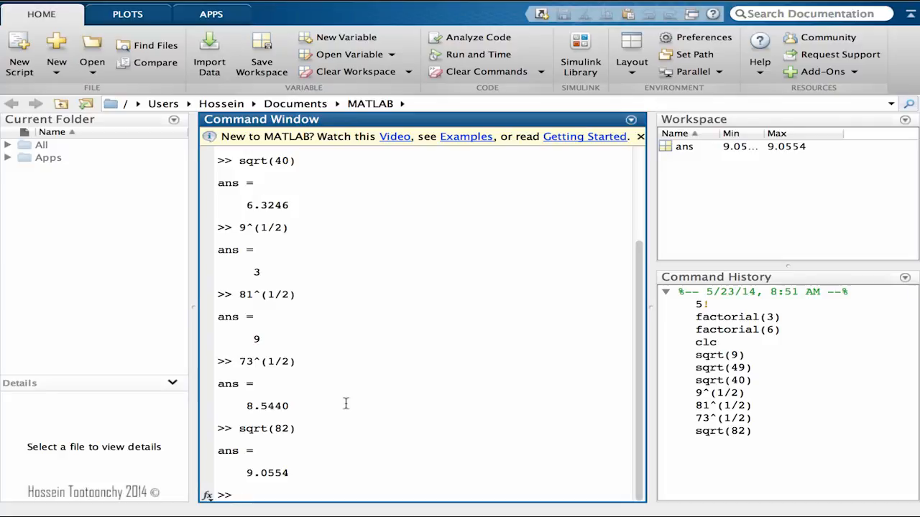
{"action": "type", "text": "clc"}
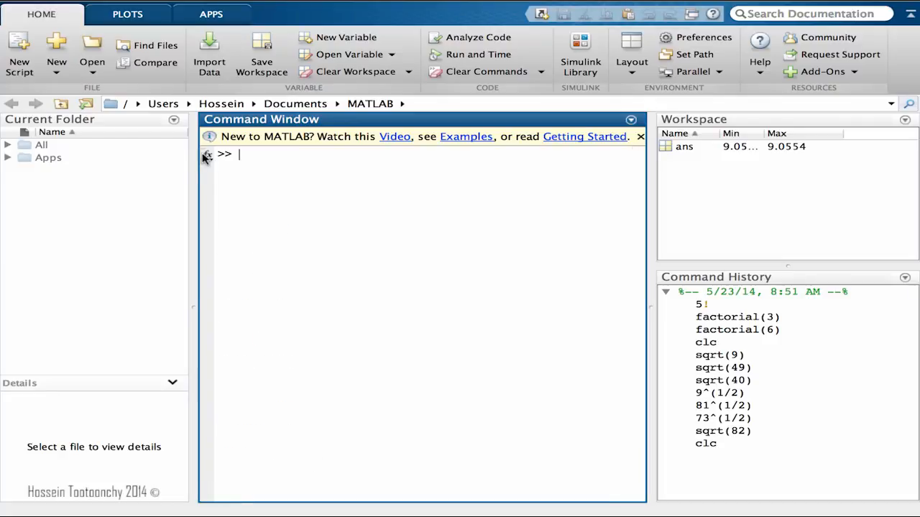
{"action": "left_click", "coordinate": [208, 154]}
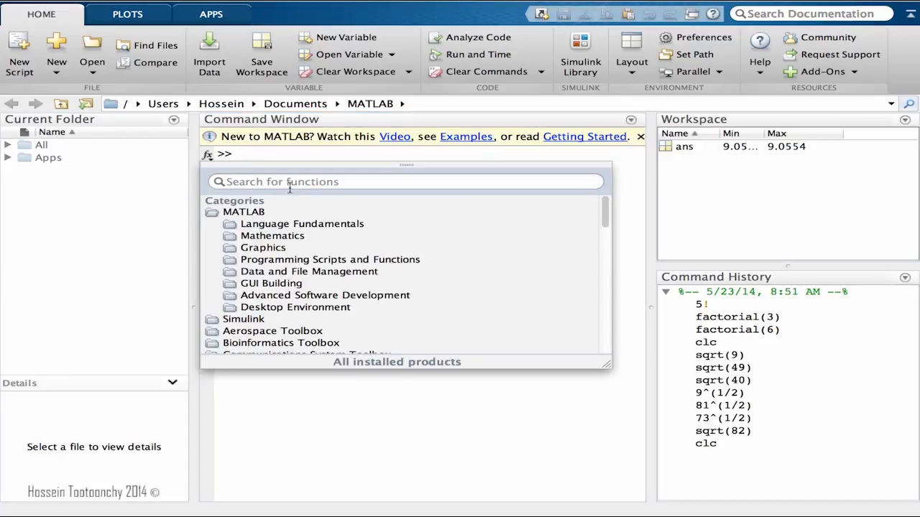
{"action": "type", "text": "sqa"}
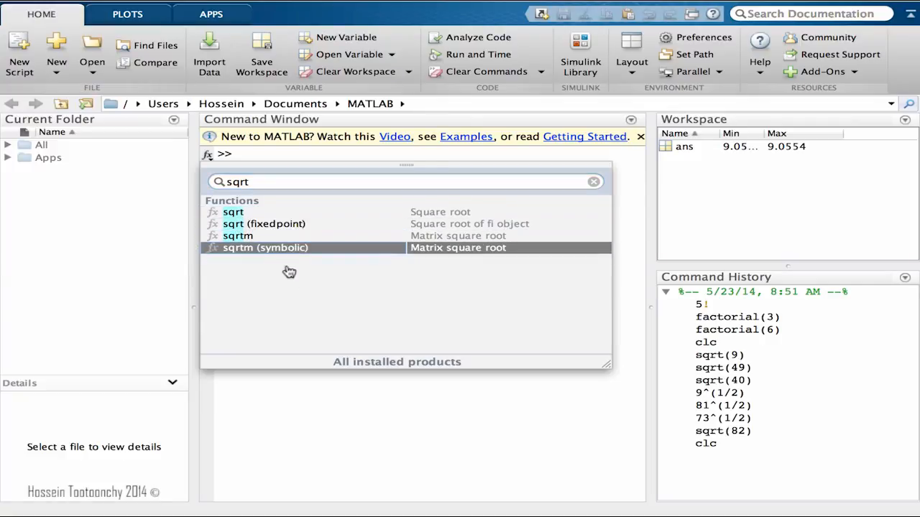
{"action": "mouse_move", "coordinate": [279, 284]}
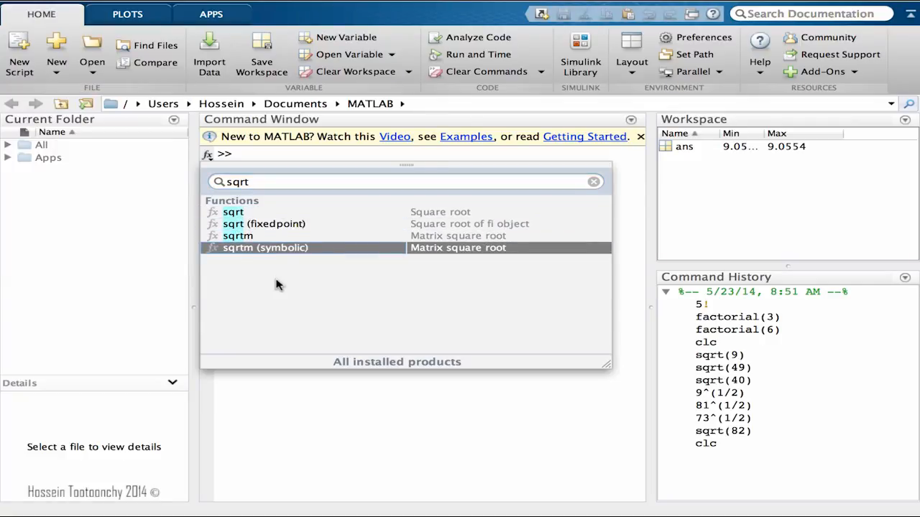
{"action": "mouse_move", "coordinate": [316, 391]}
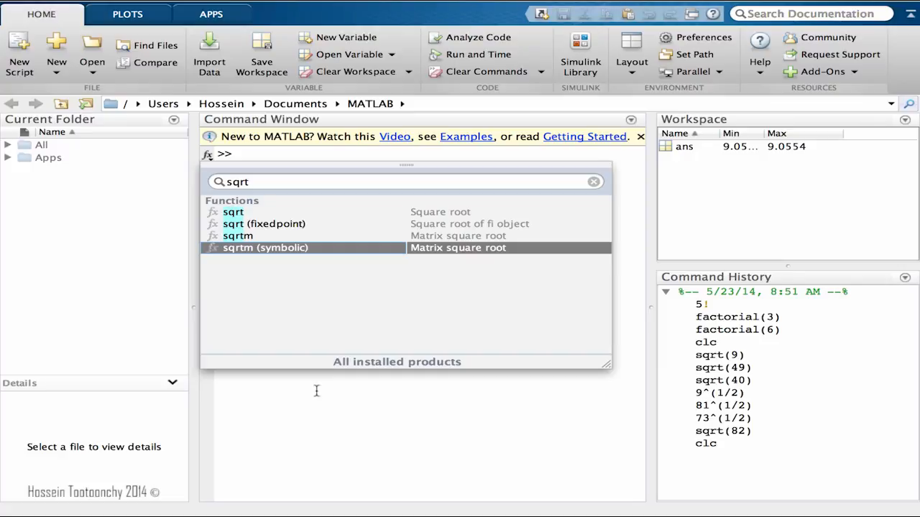
{"action": "left_click", "coordinate": [432, 319]}
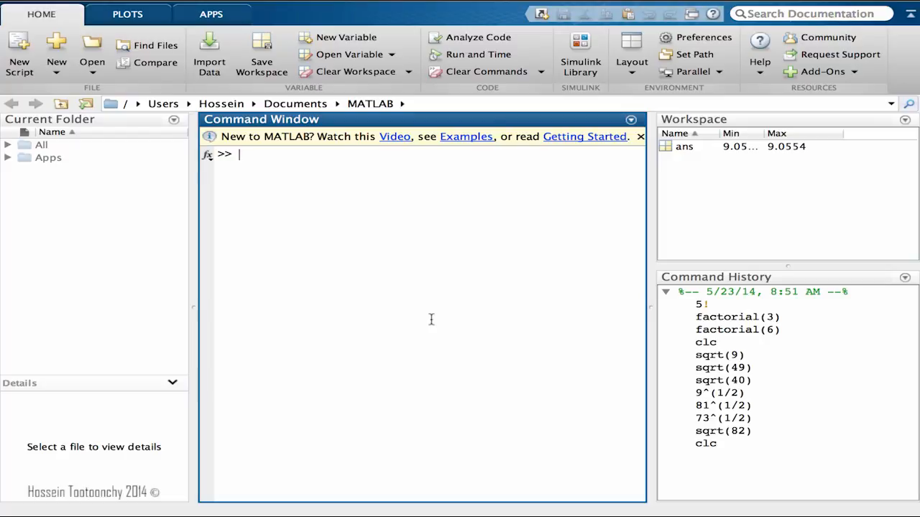
Search the fx function browser for 'nth' to find nthroot, real nth root of real numbers
{"action": "type", "text": "nthroot"}
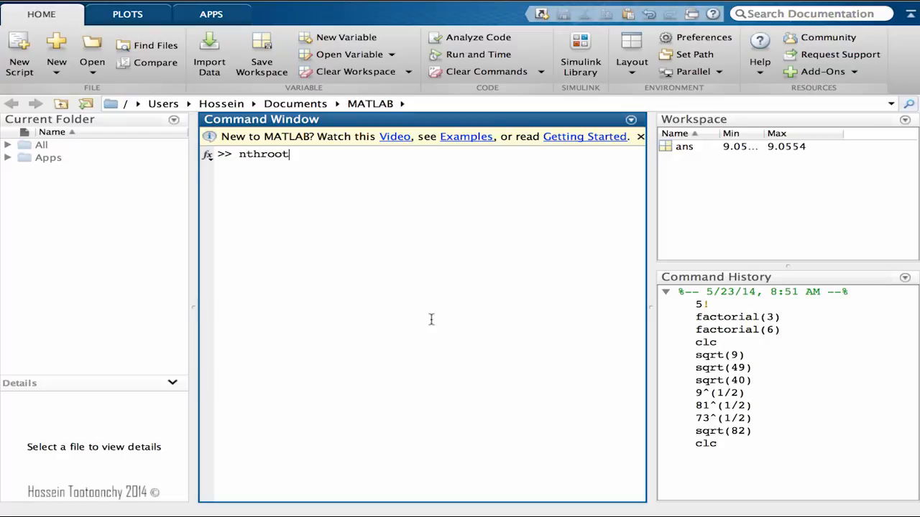
{"action": "key", "text": "backspace"}
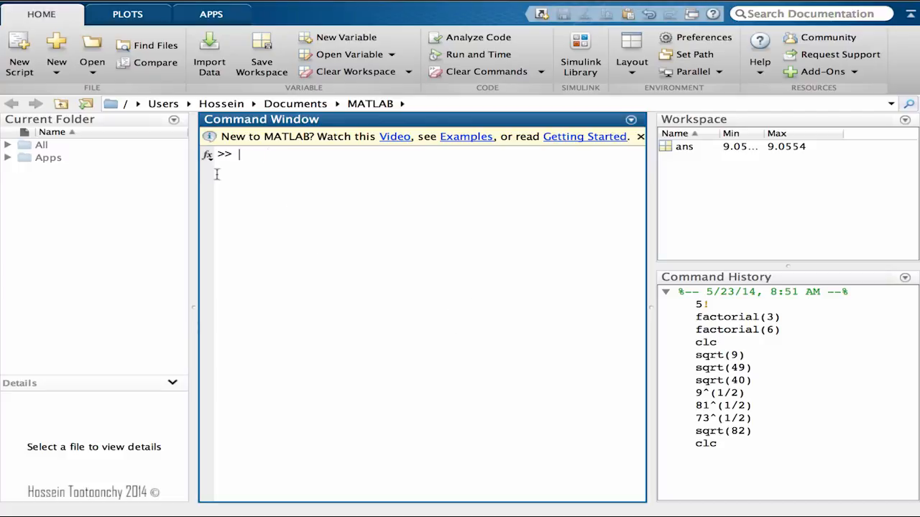
{"action": "type", "text": "sqrt"}
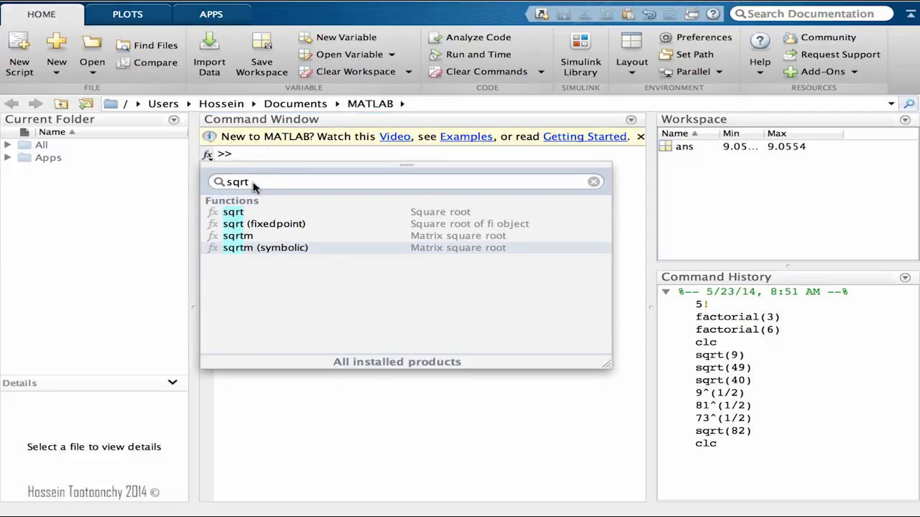
{"action": "left_click", "coordinate": [593, 181]}
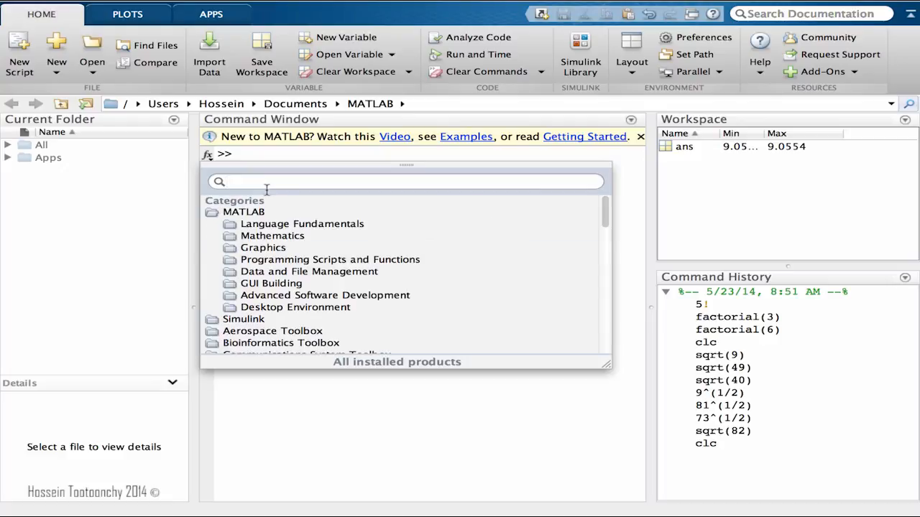
{"action": "type", "text": "nth"}
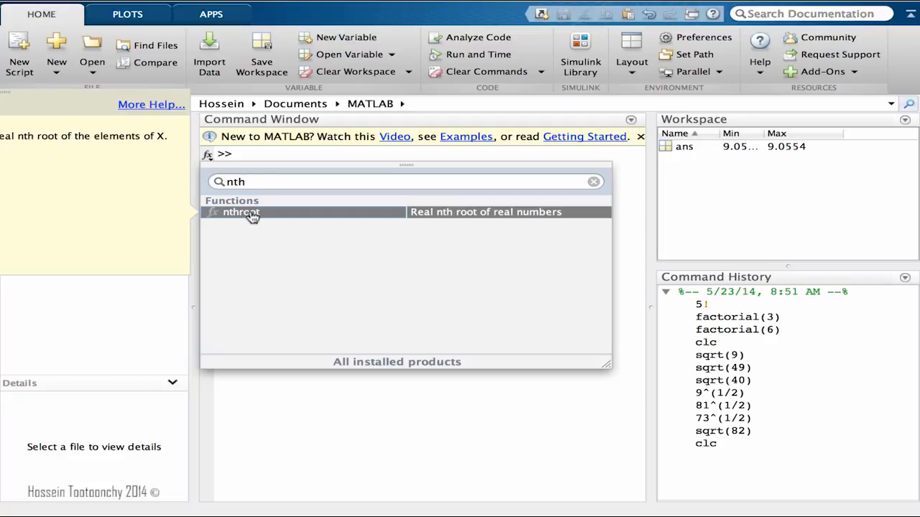
{"action": "mouse_move", "coordinate": [144, 158]}
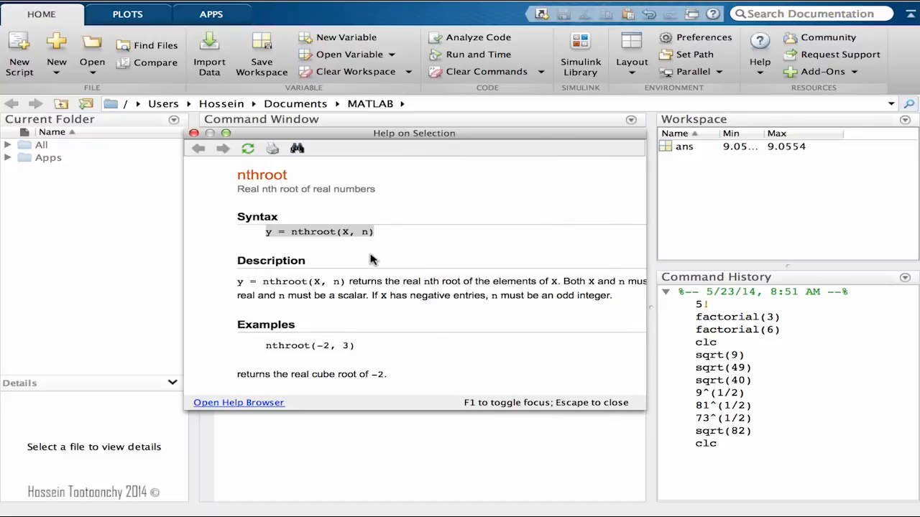
{"action": "mouse_move", "coordinate": [322, 250]}
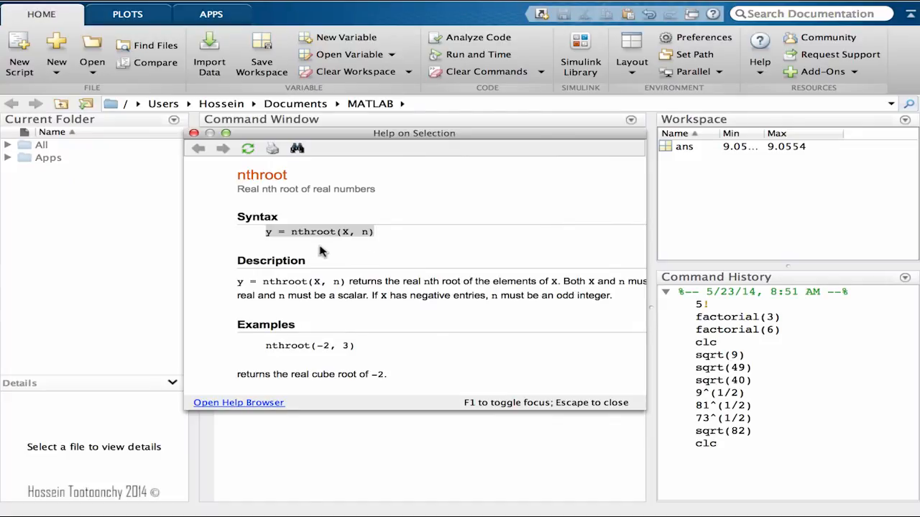
{"action": "mouse_move", "coordinate": [289, 243]}
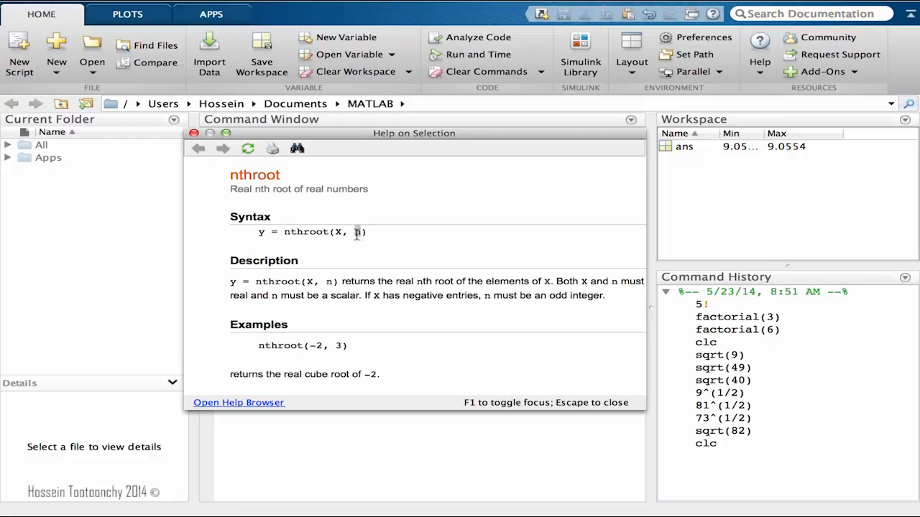
{"action": "mouse_move", "coordinate": [359, 258]}
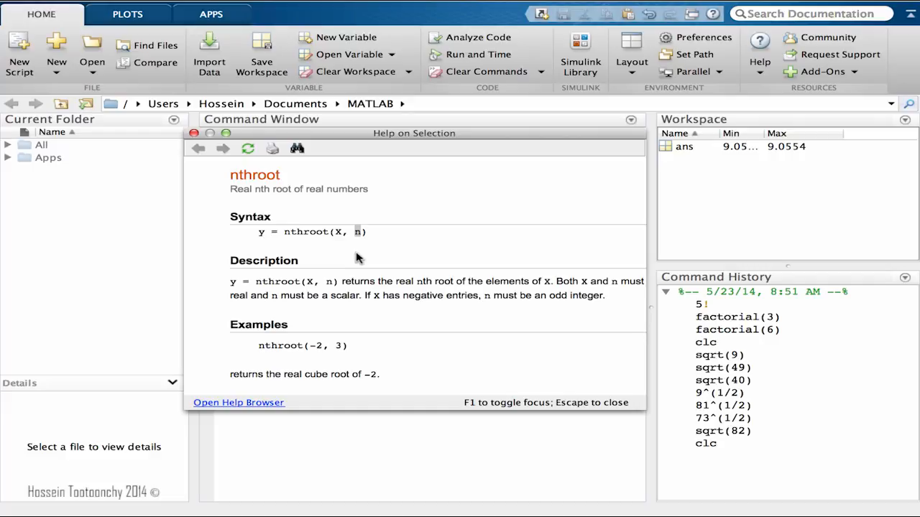
{"action": "mouse_move", "coordinate": [333, 346]}
{"action": "type", "text": "n"}
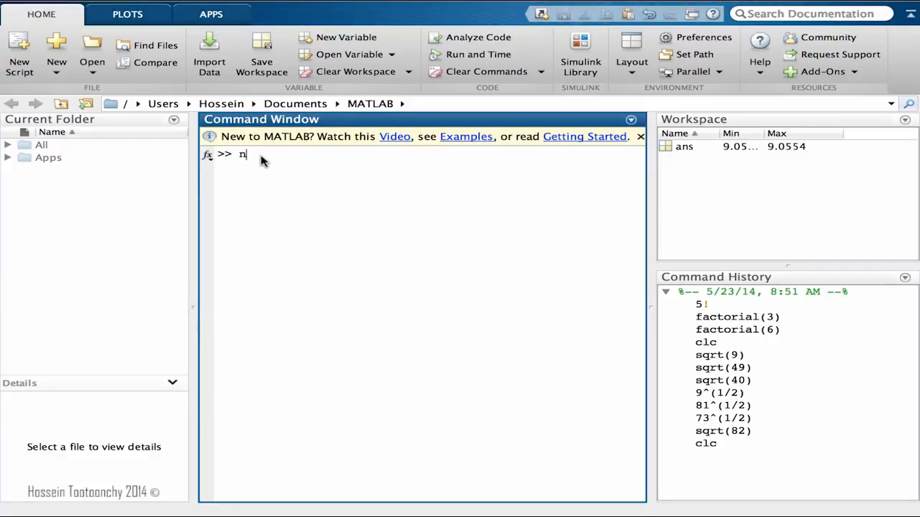
Compute nthroot(27,3), the cube root of 27, giving 3
{"action": "type", "text": "throot("}
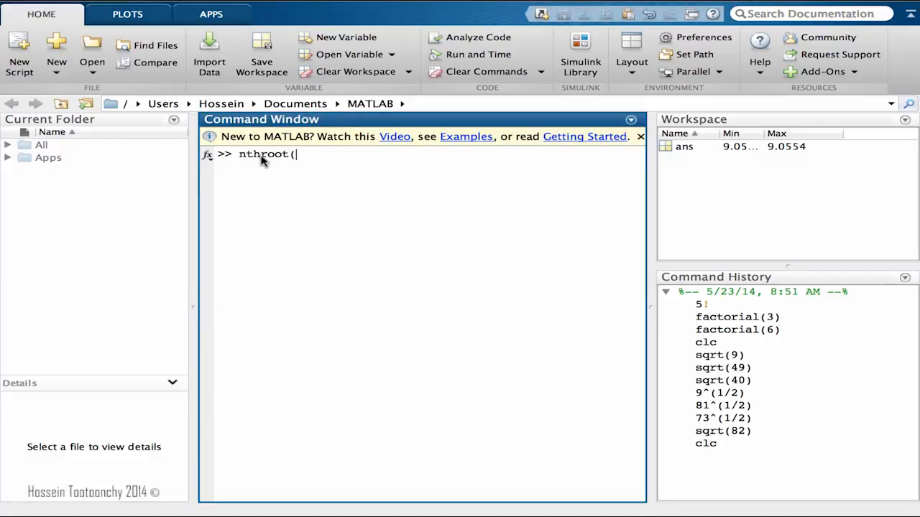
{"action": "type", "text": "("}
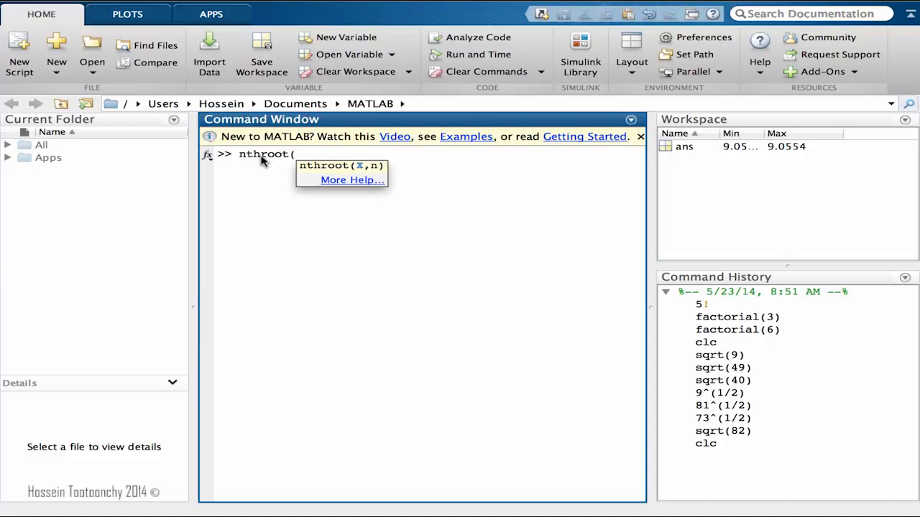
{"action": "type", "text": "27,3"}
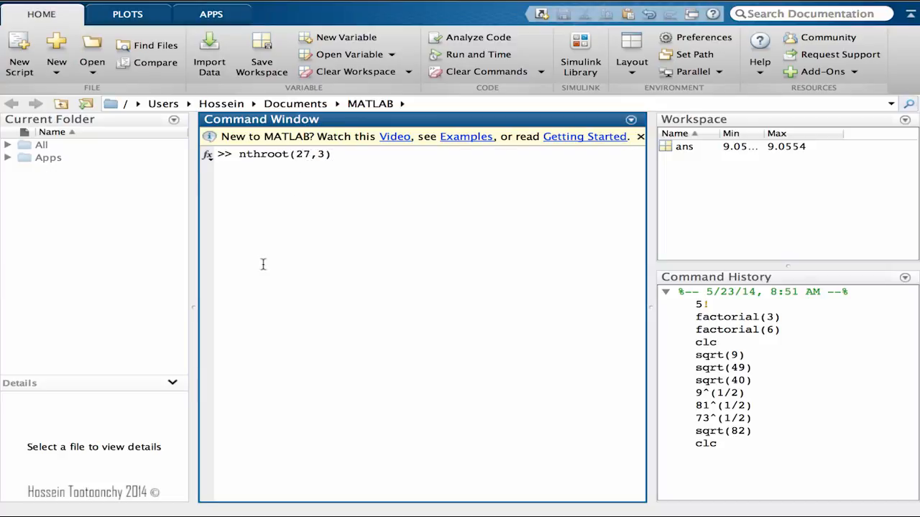
{"action": "mouse_move", "coordinate": [276, 293]}
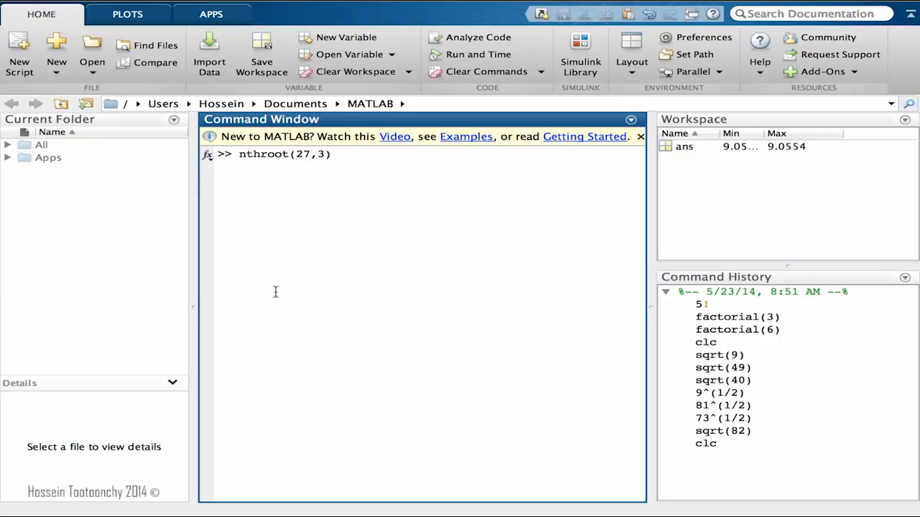
{"action": "key", "text": "Enter"}
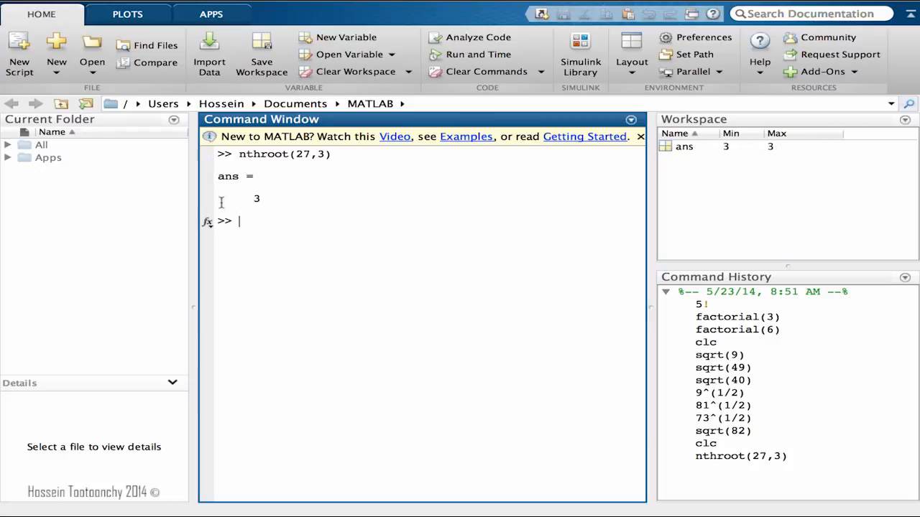
{"action": "mouse_move", "coordinate": [279, 280]}
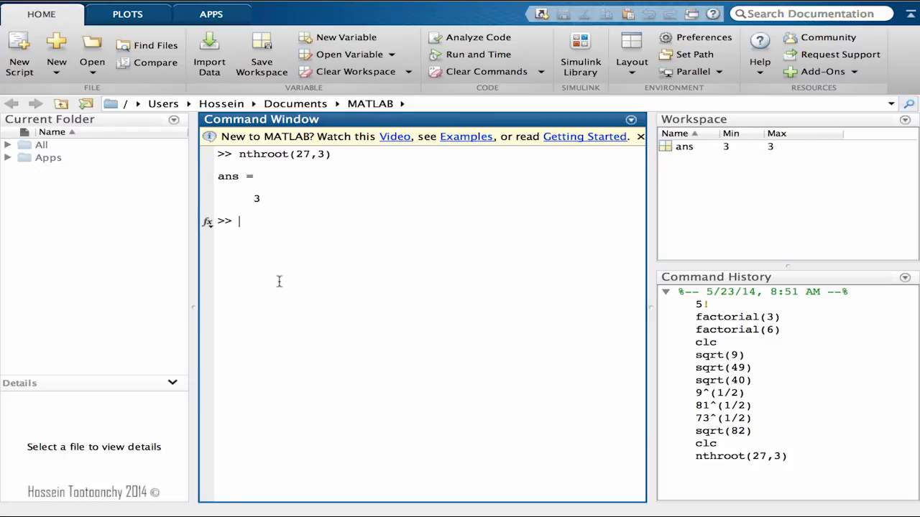
Compute nthroot(81,3) = 4.3267 and nthroot(81,4) = 3
{"action": "type", "text": "nthroot(81,3)"}
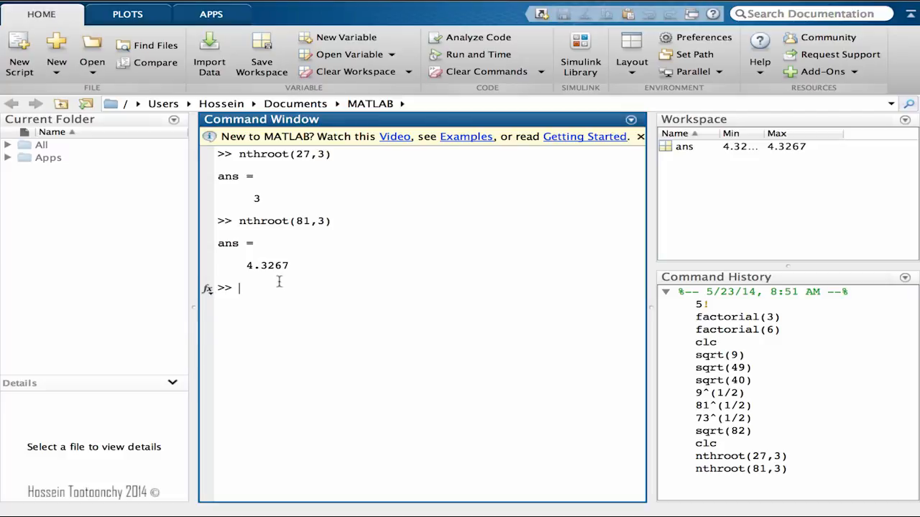
{"action": "type", "text": "nthroot(81,3)"}
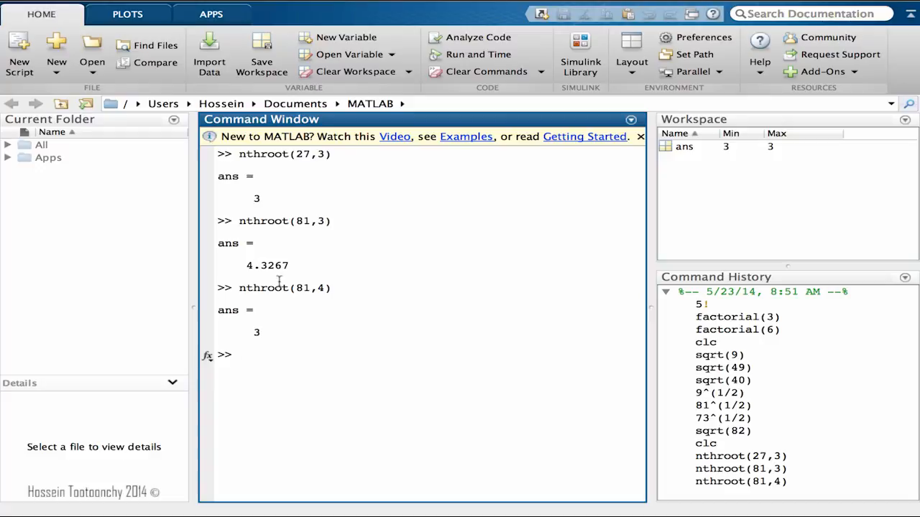
{"action": "type", "text": "81"}
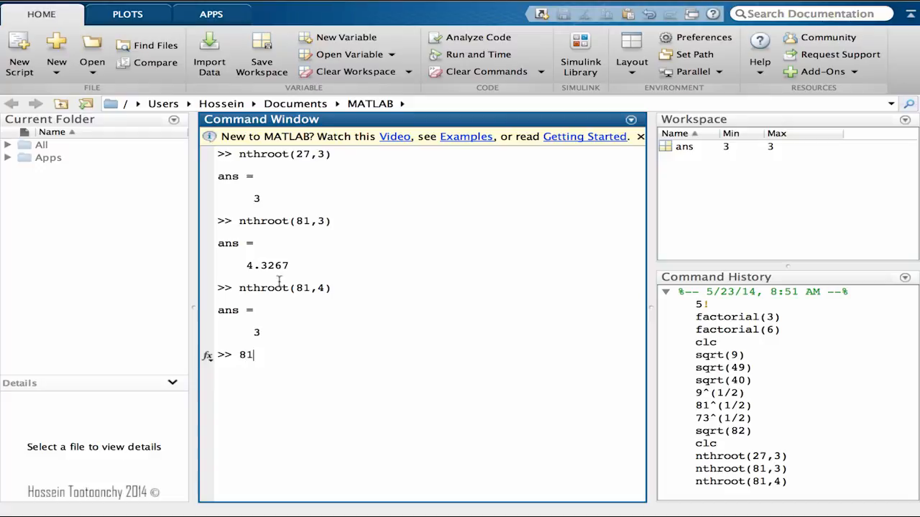
{"action": "type", "text": "^("}
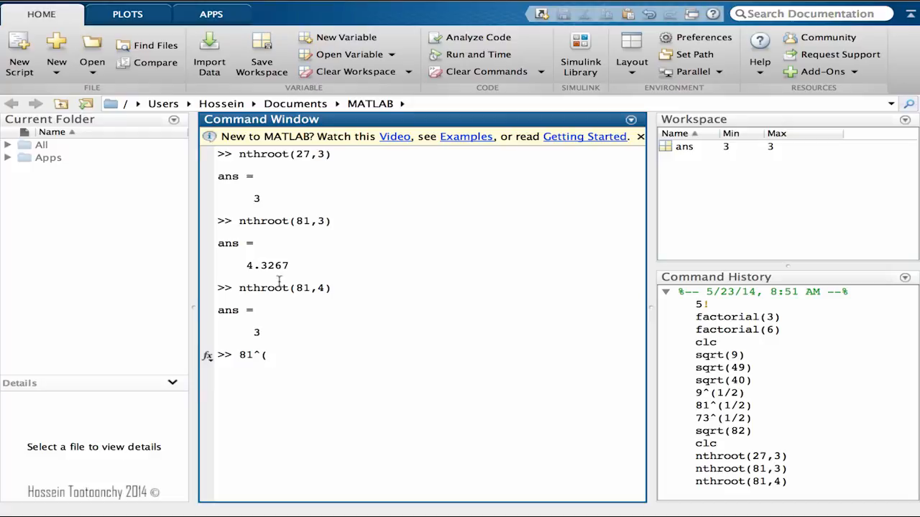
{"action": "type", "text": "1/3)"}
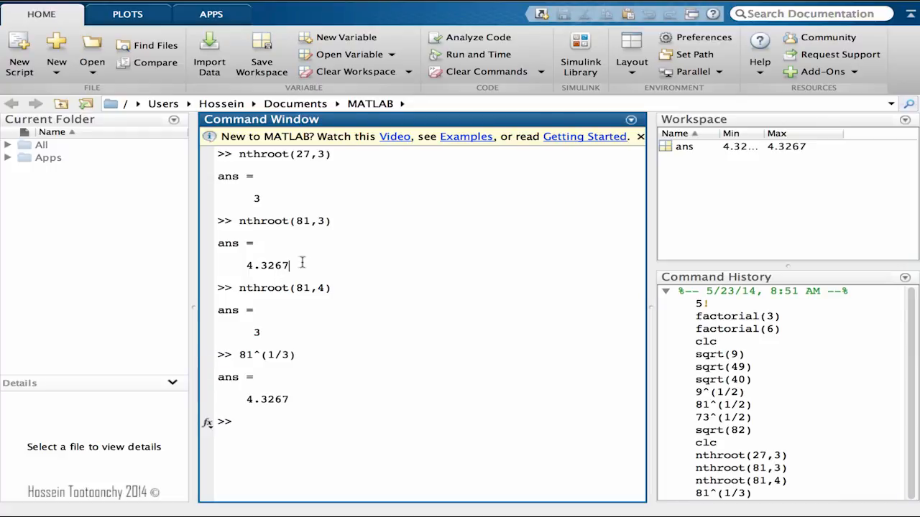
{"action": "double_click", "coordinate": [265, 264]}
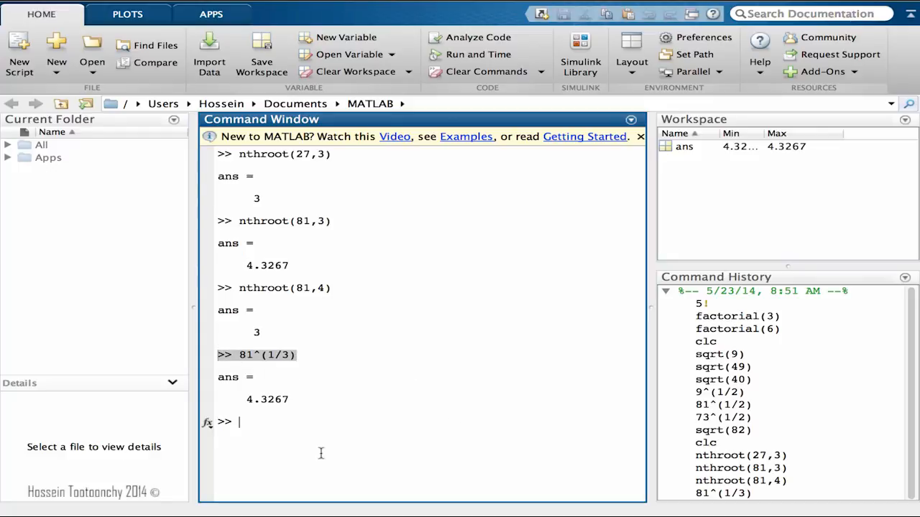
{"action": "mouse_move", "coordinate": [342, 220]}
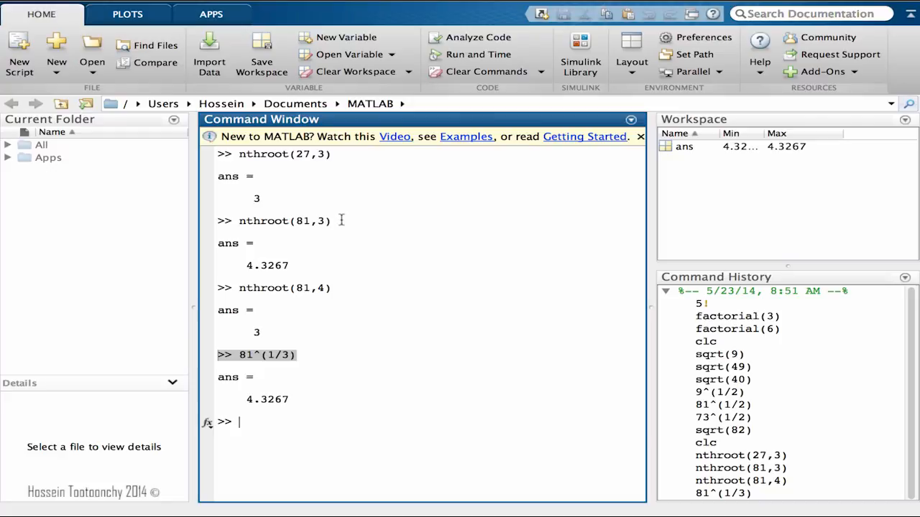
{"action": "double_click", "coordinate": [263, 221]}
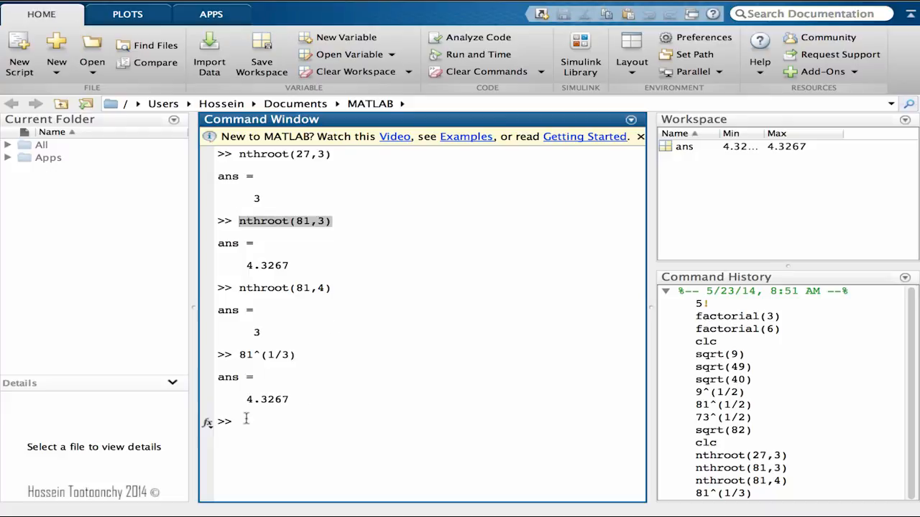
{"action": "mouse_move", "coordinate": [292, 431]}
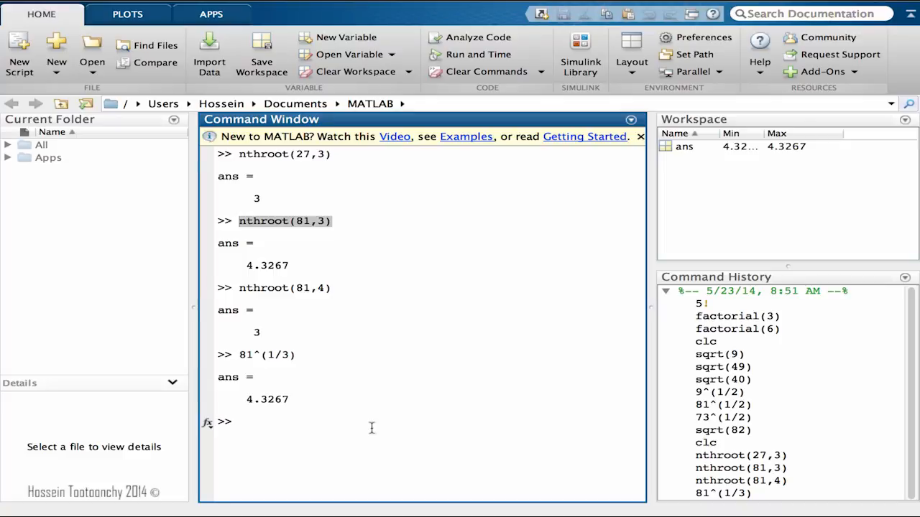
{"action": "left_click", "coordinate": [242, 423]}
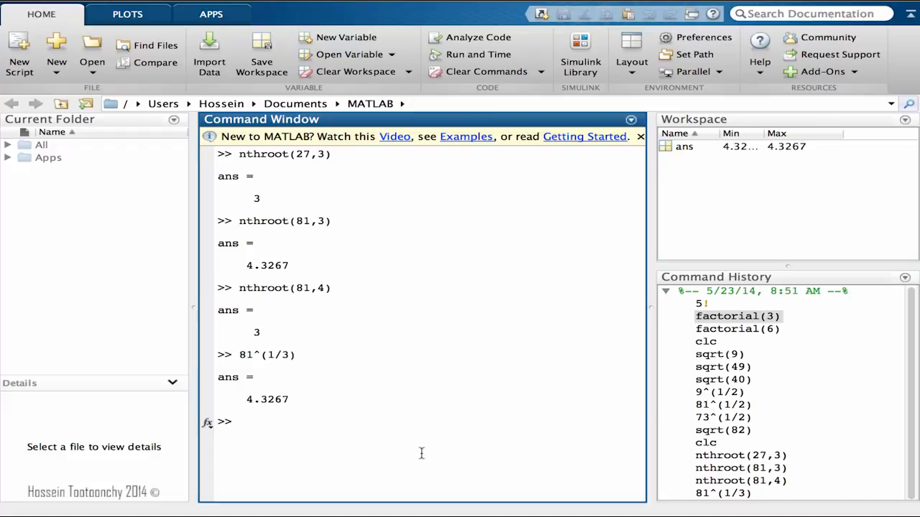
Clear the window, set x=9, and compute b = sqrt(x)+45 = 48
{"action": "type", "text": "clc"}
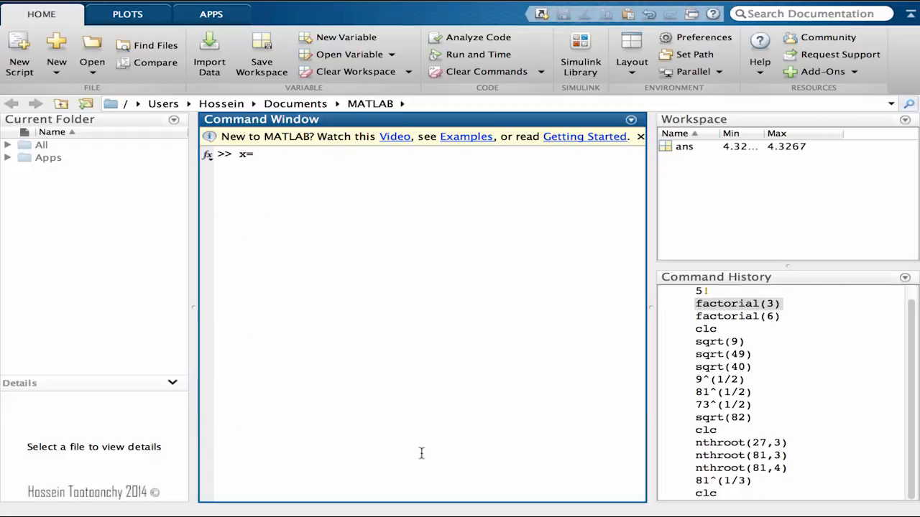
{"action": "type", "text": "9;"}
{"action": "type", "text": "b"}
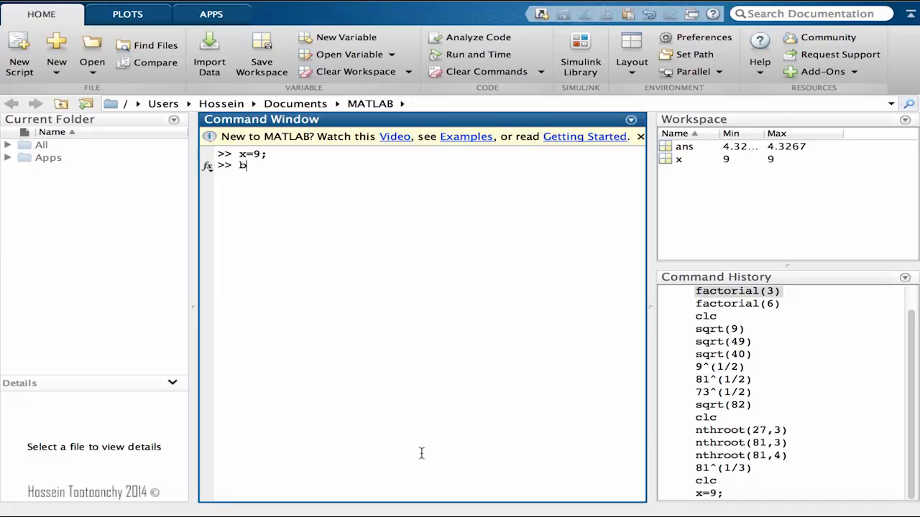
{"action": "type", "text": "=s"}
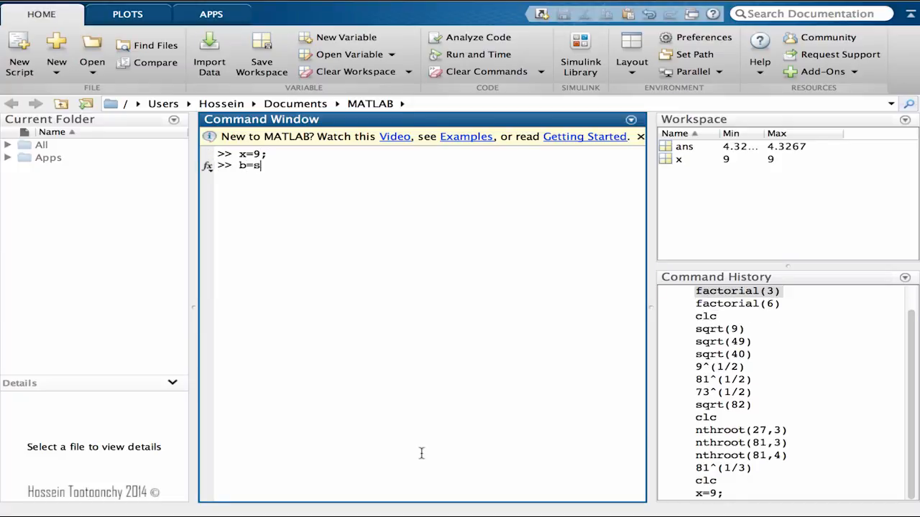
{"action": "type", "text": "qu"}
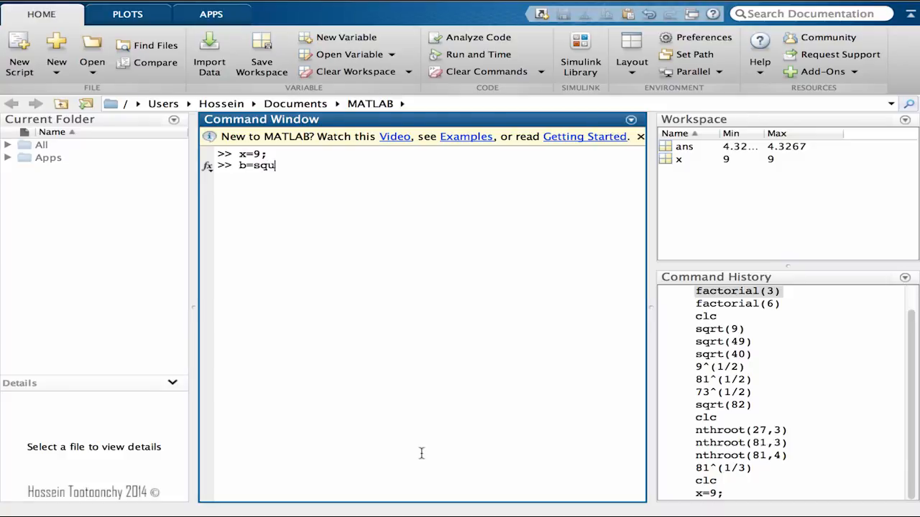
{"action": "type", "text": "rt("}
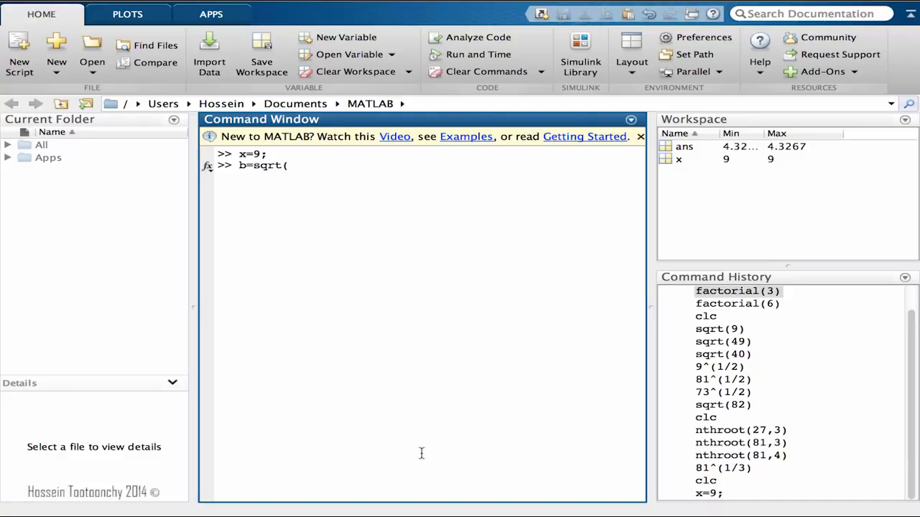
{"action": "type", "text": "x)"}
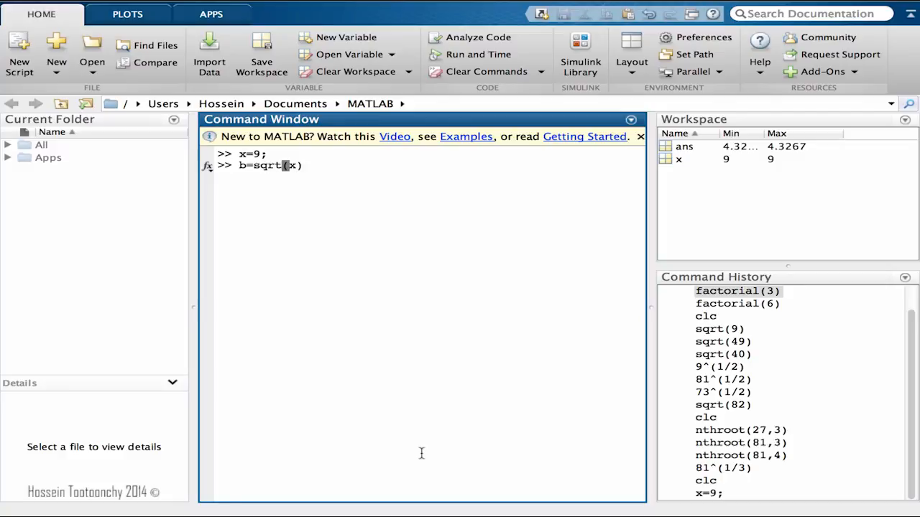
{"action": "type", "text": "+45"}
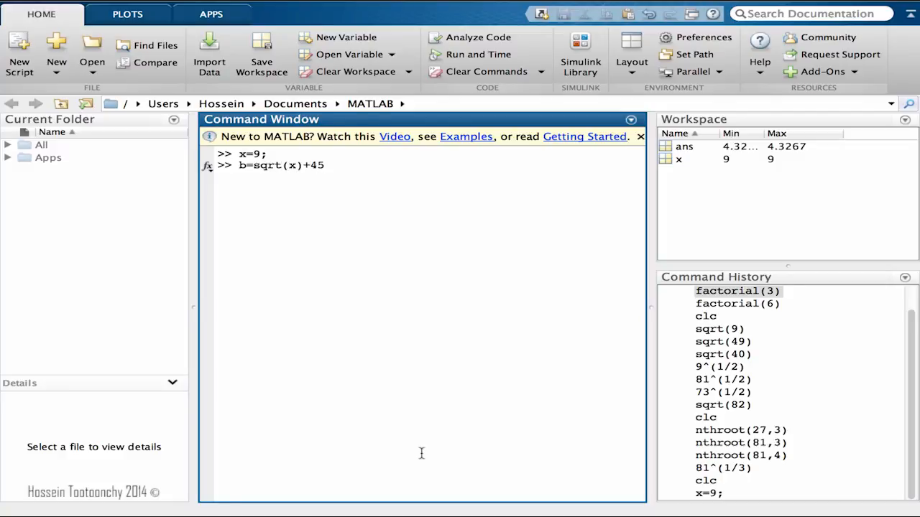
{"action": "key", "text": "enter"}
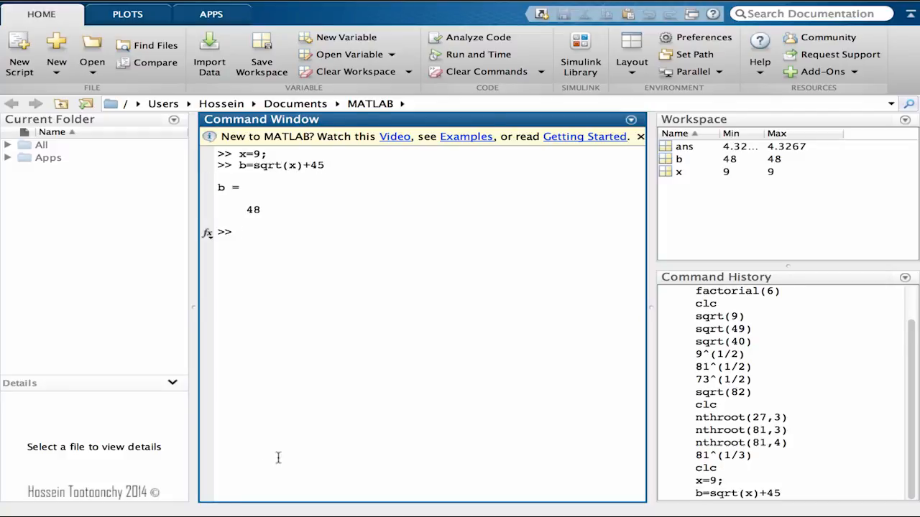
{"action": "mouse_move", "coordinate": [281, 318]}
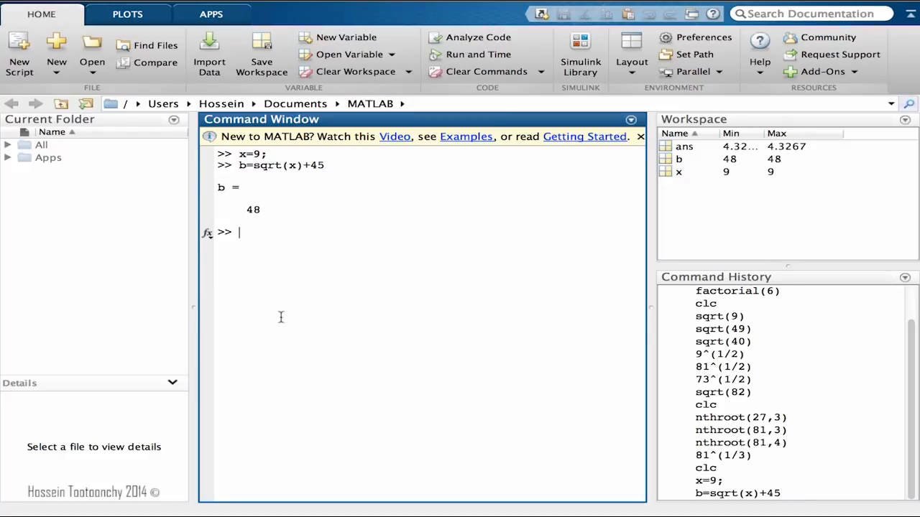
Compute sqrt(89333) numerically, giving 298.8863
{"action": "type", "text": "sq"}
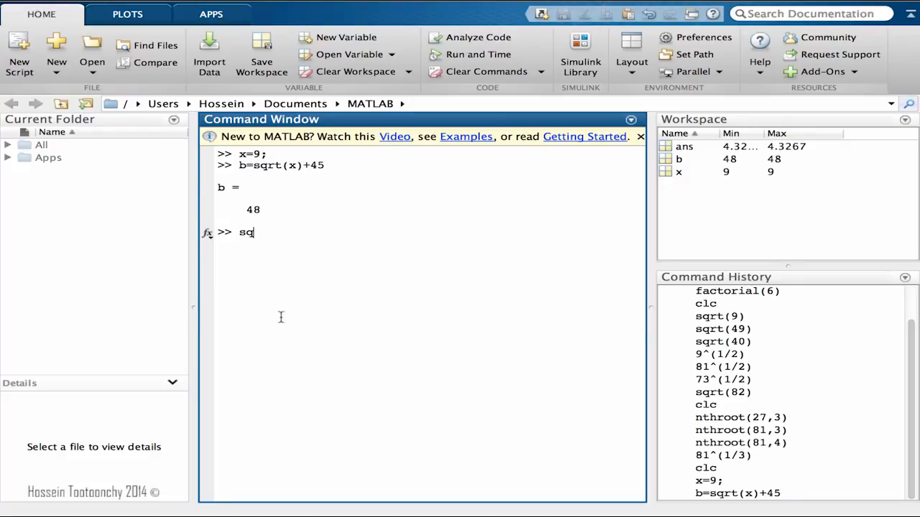
{"action": "type", "text": "rt("}
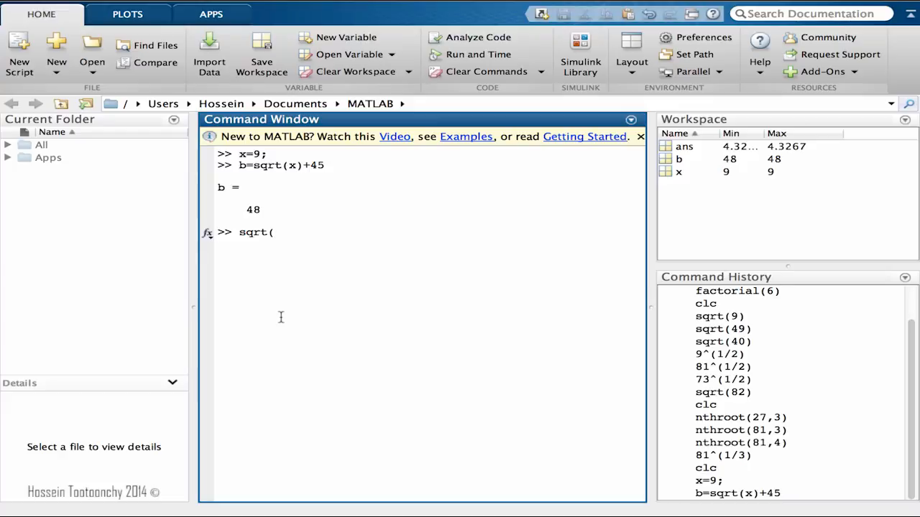
{"action": "type", "text": "89333"}
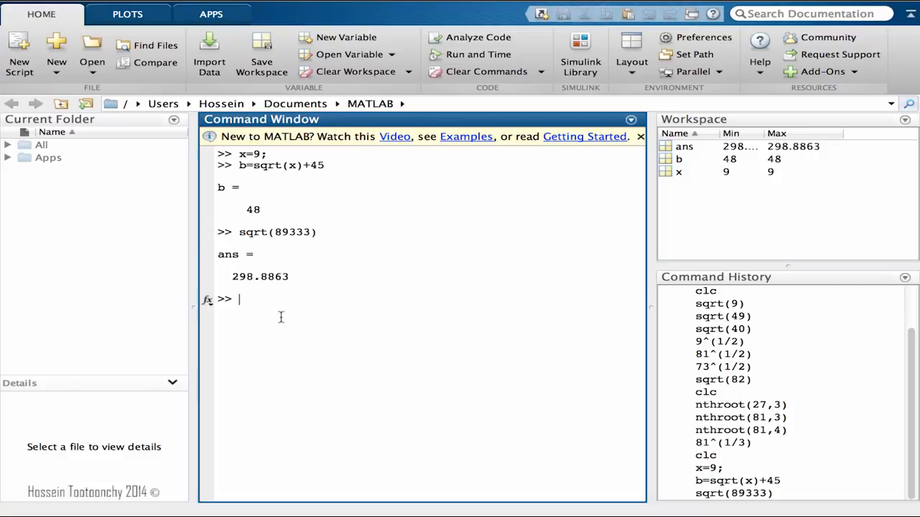
Evaluate sym(sqrt(89333)) to get the symbolic result 89333^(1/2)
{"action": "type", "text": "sy"}
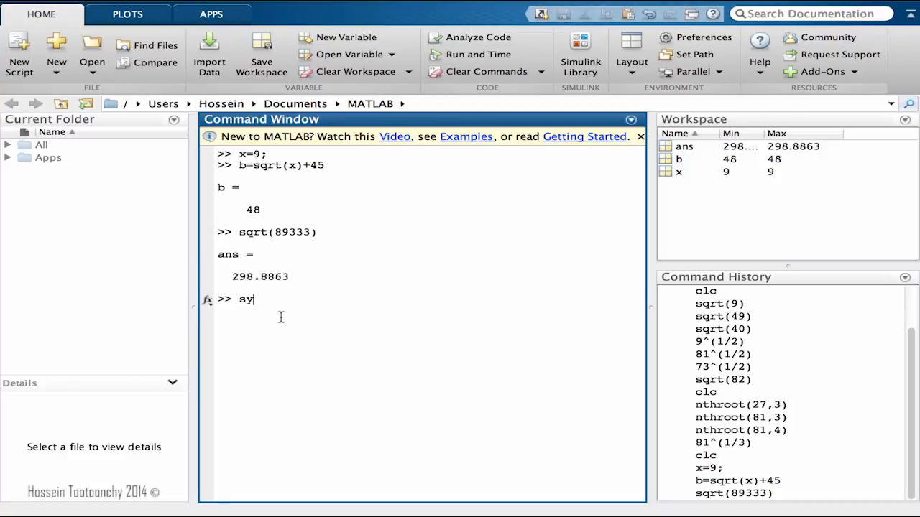
{"action": "type", "text": "m("}
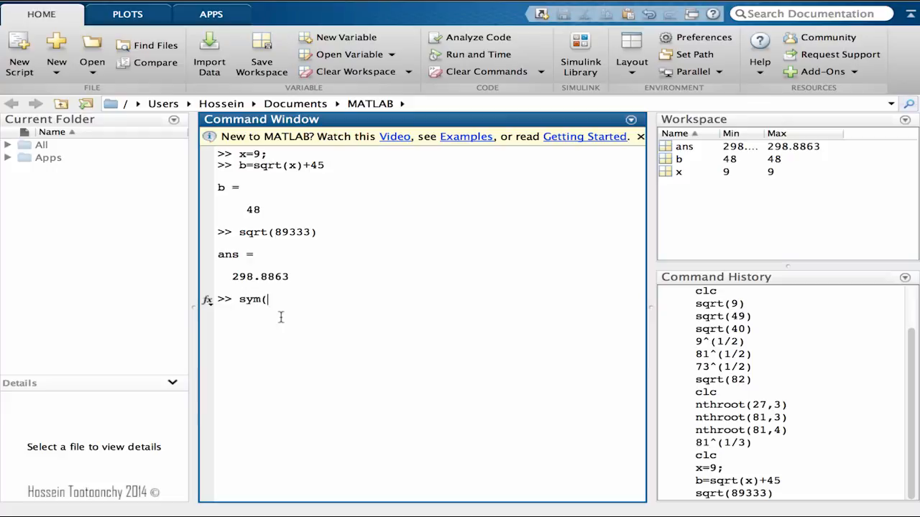
{"action": "type", "text": "sqrt("}
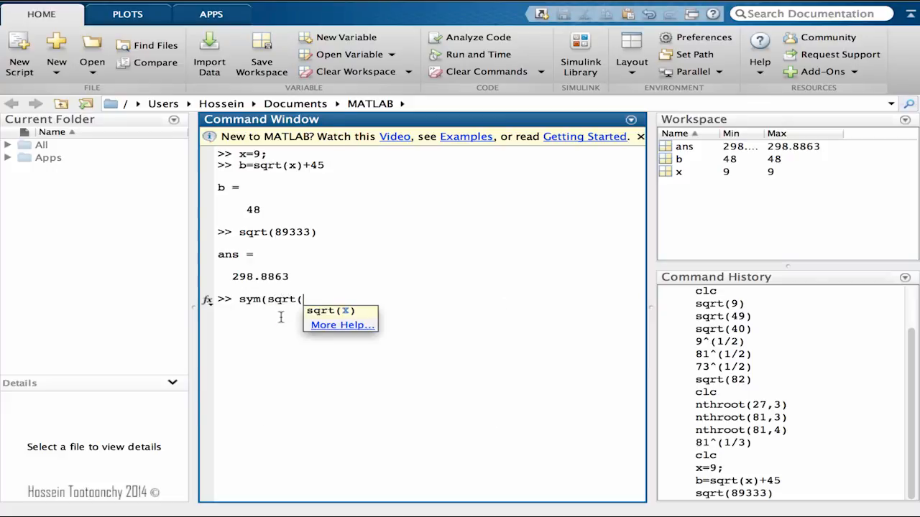
{"action": "type", "text": "89"}
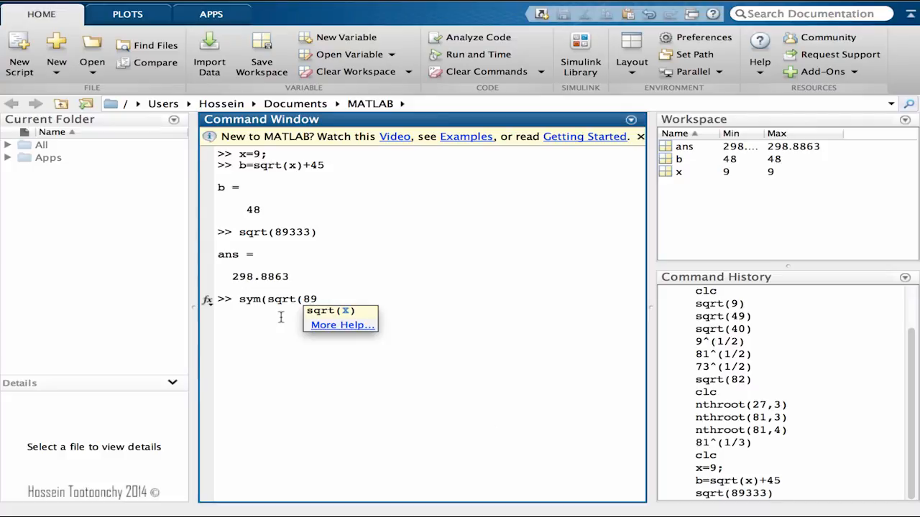
{"action": "type", "text": "333)"}
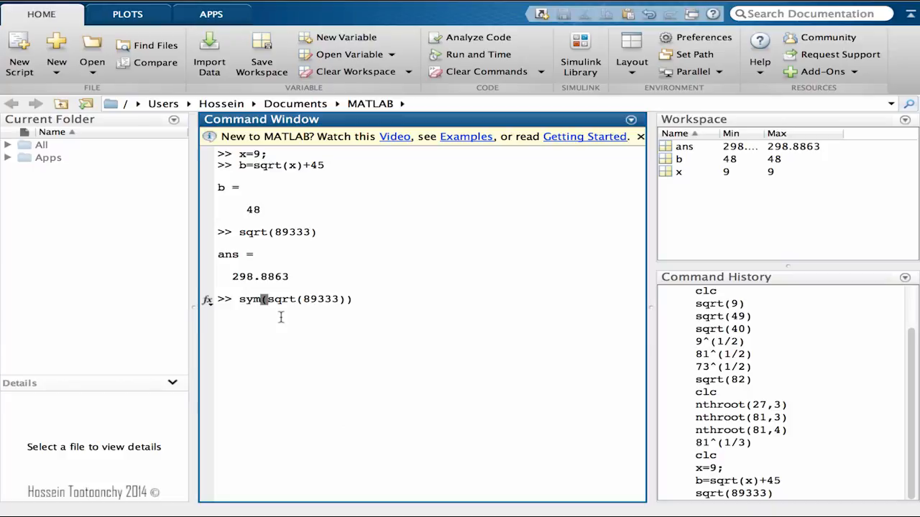
{"action": "key", "text": "enter"}
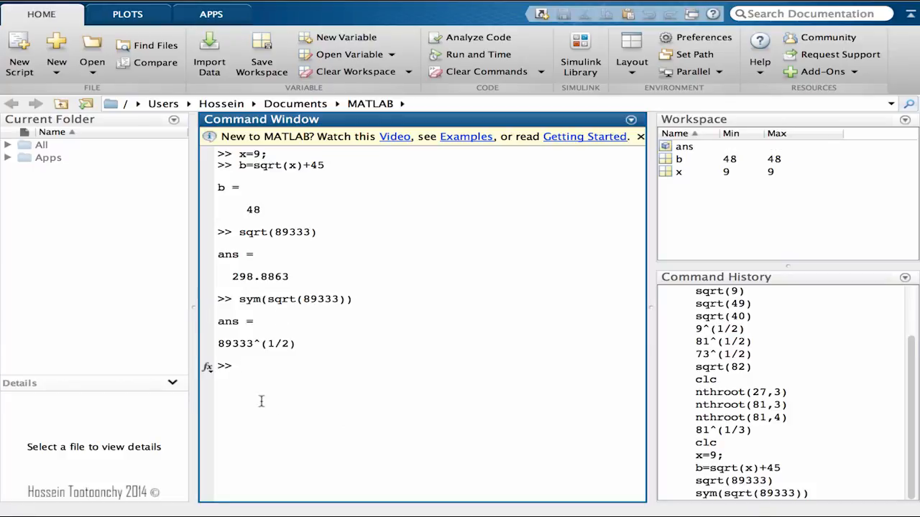
{"action": "mouse_move", "coordinate": [250, 394]}
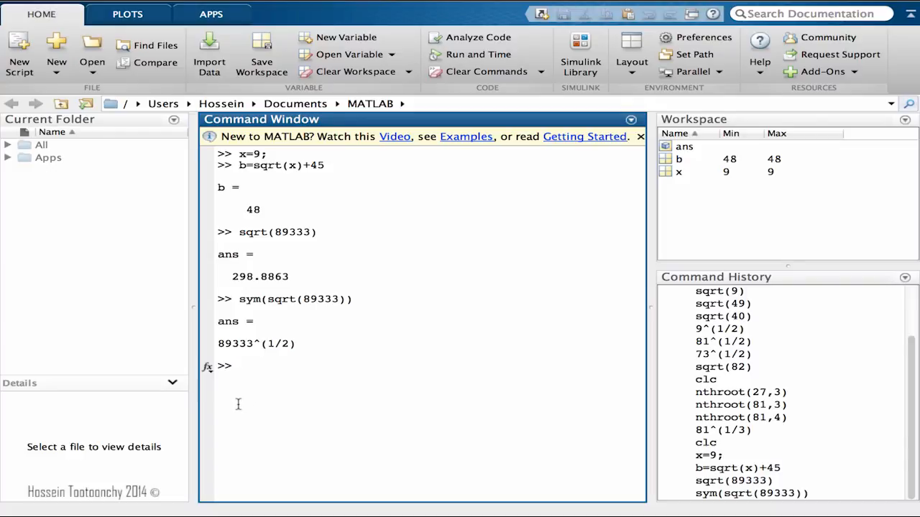
{"action": "double_click", "coordinate": [250, 299]}
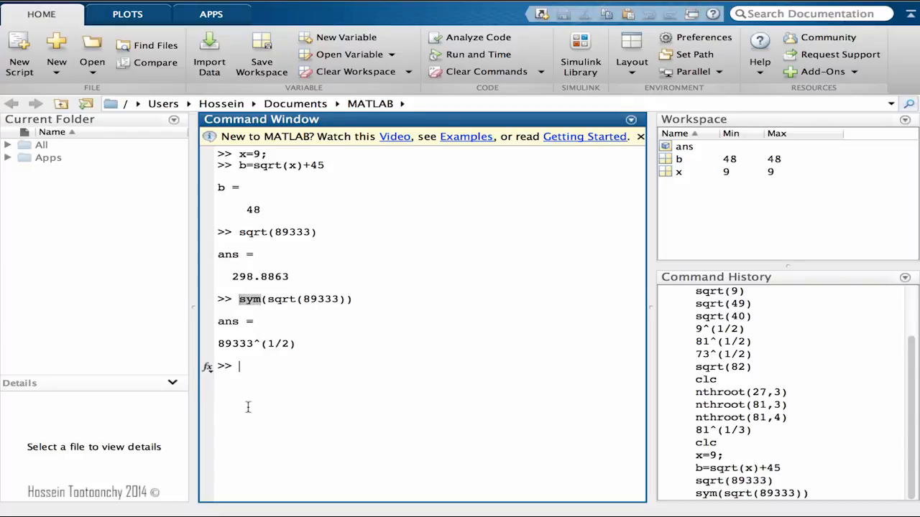
Display pretty(ans) with a raised 1/2 exponent, then begin a double( command
{"action": "type", "text": "prett"}
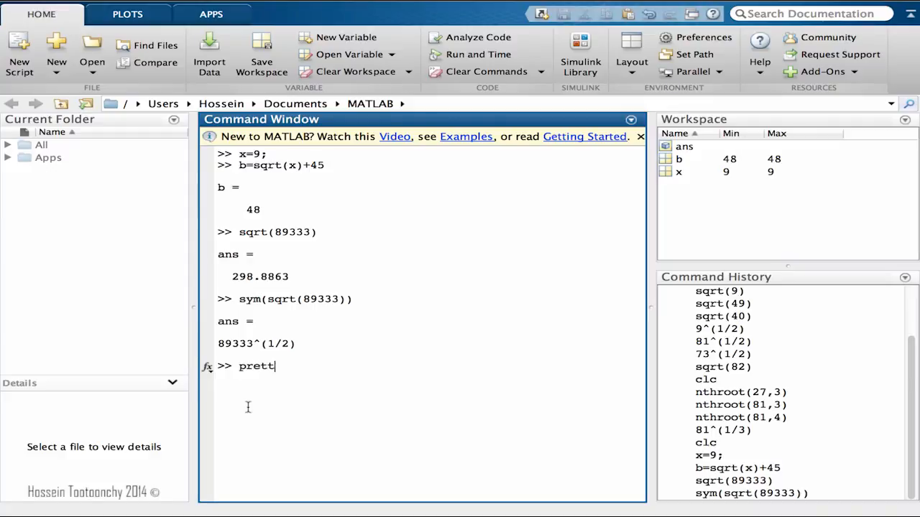
{"action": "type", "text": "y"}
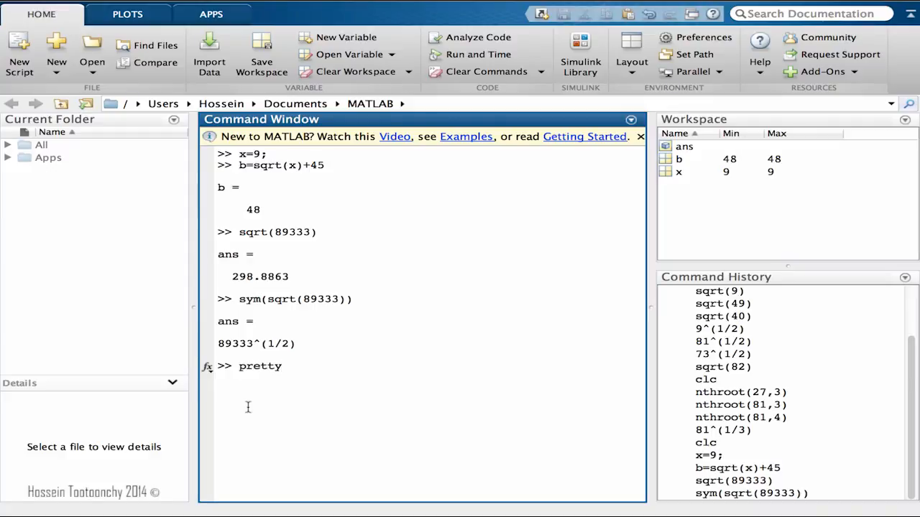
{"action": "type", "text": "(ans)"}
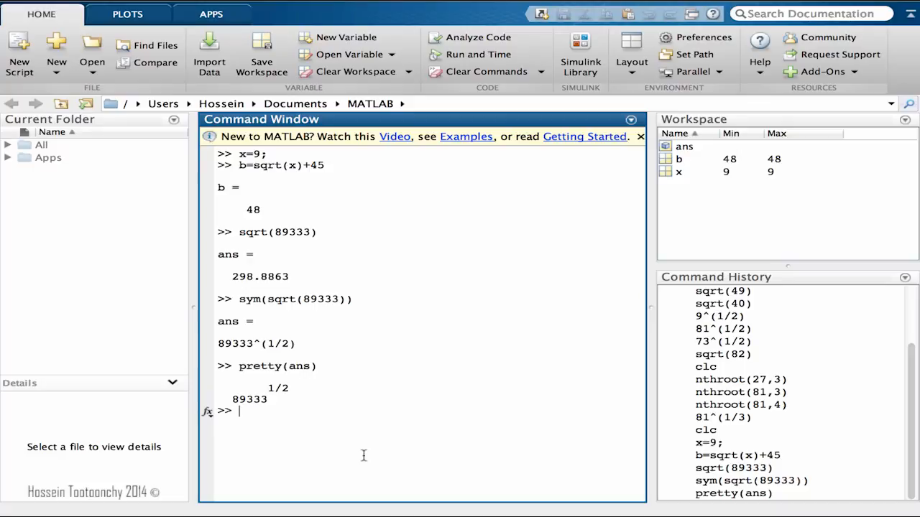
{"action": "type", "text": "double("}
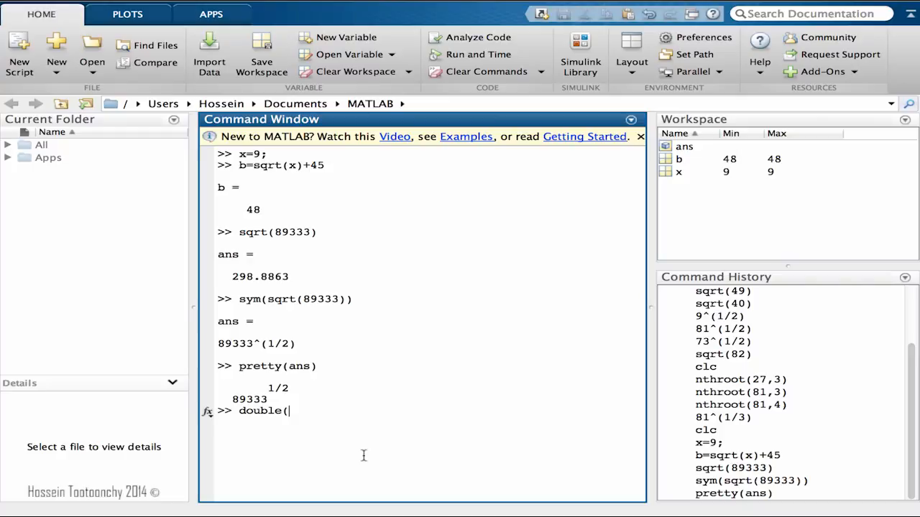